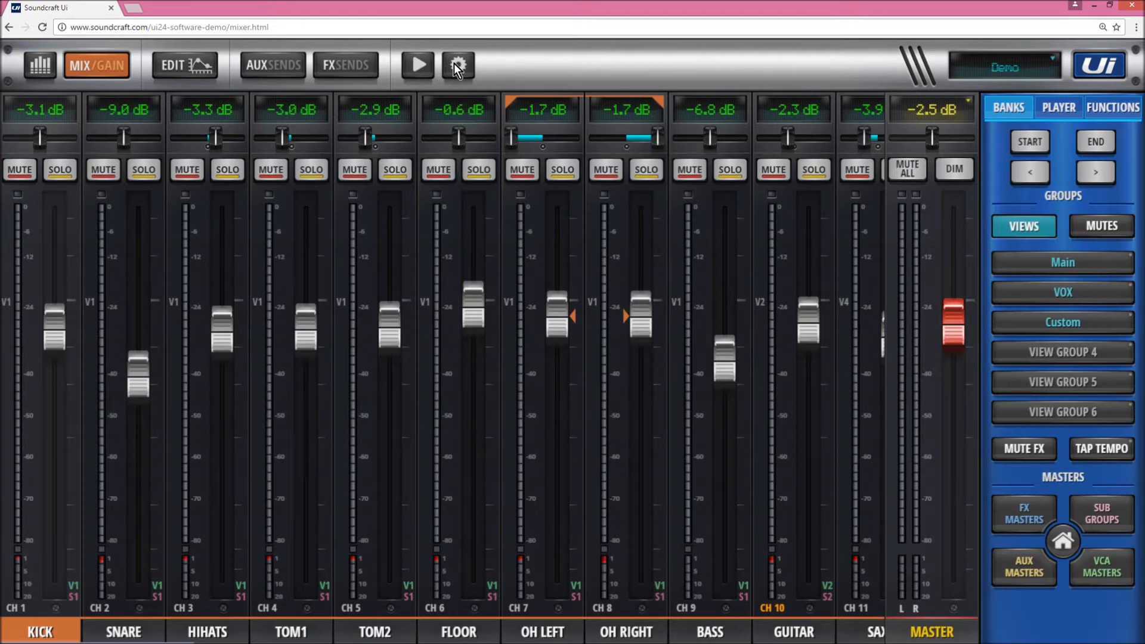
Step: Open the SETTINGS page and scroll through the local interface and button-function options
left_click(458, 65)
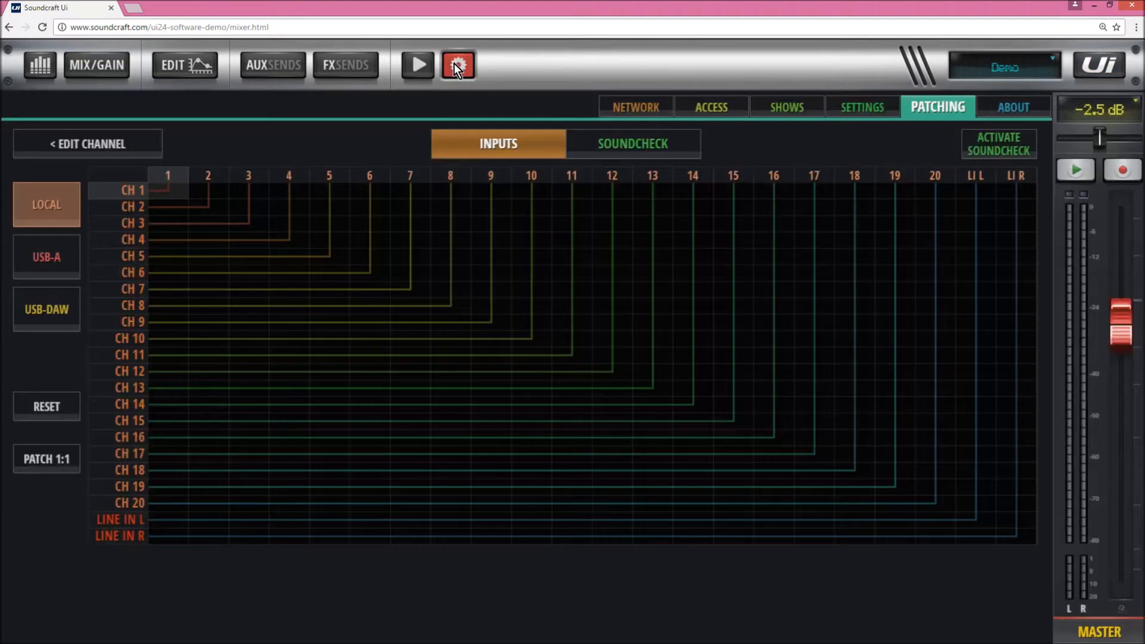
left_click(862, 107)
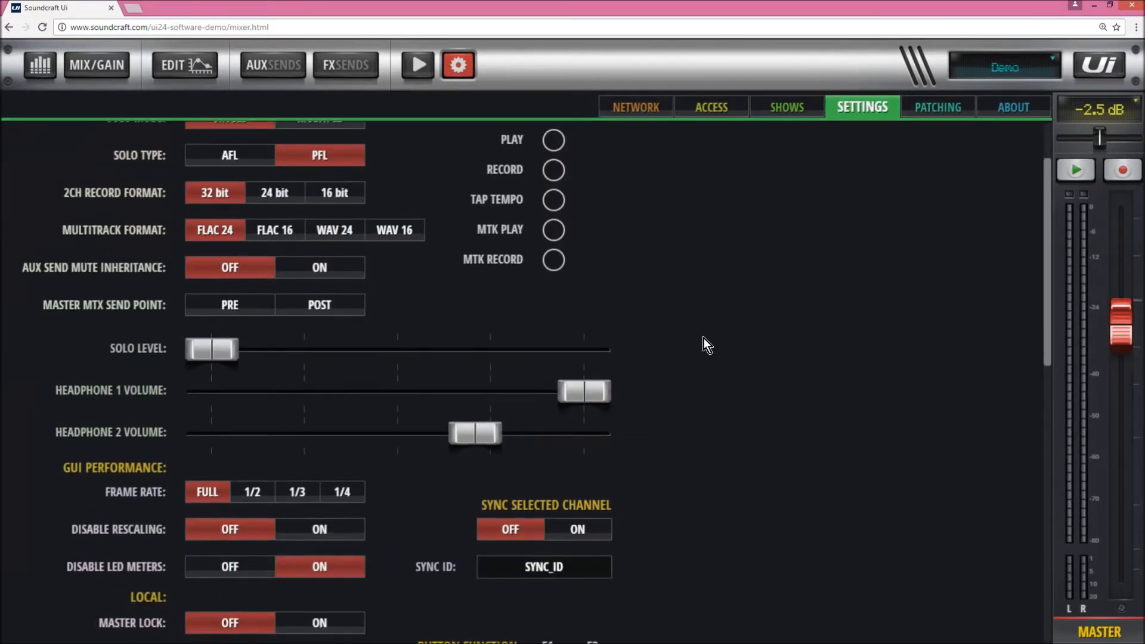
scroll("down", 3)
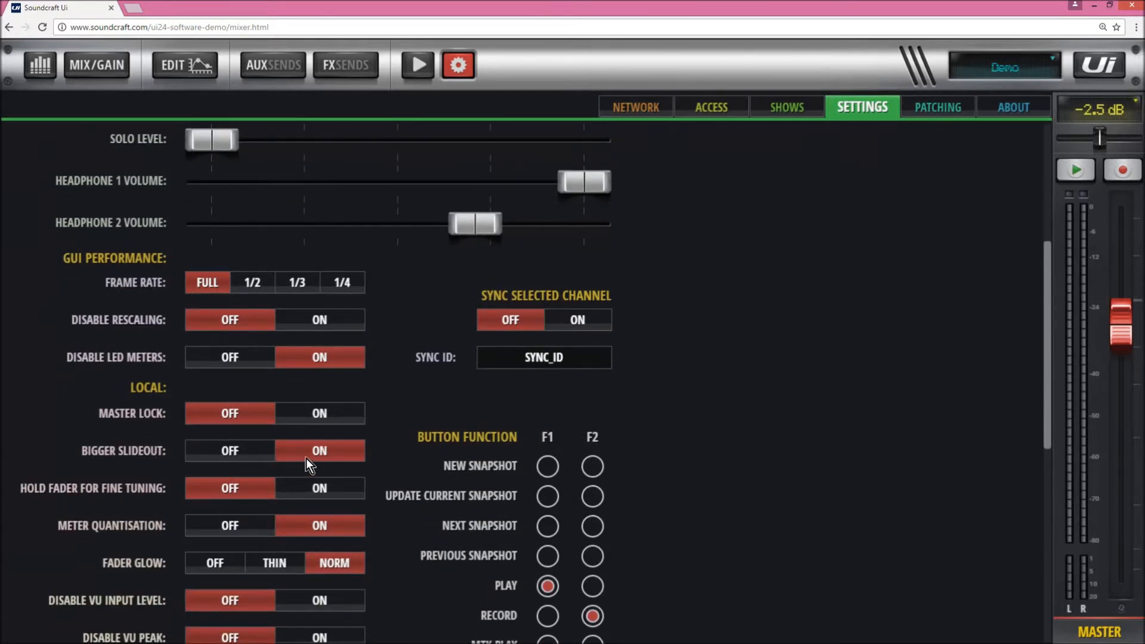
scroll("down", 3)
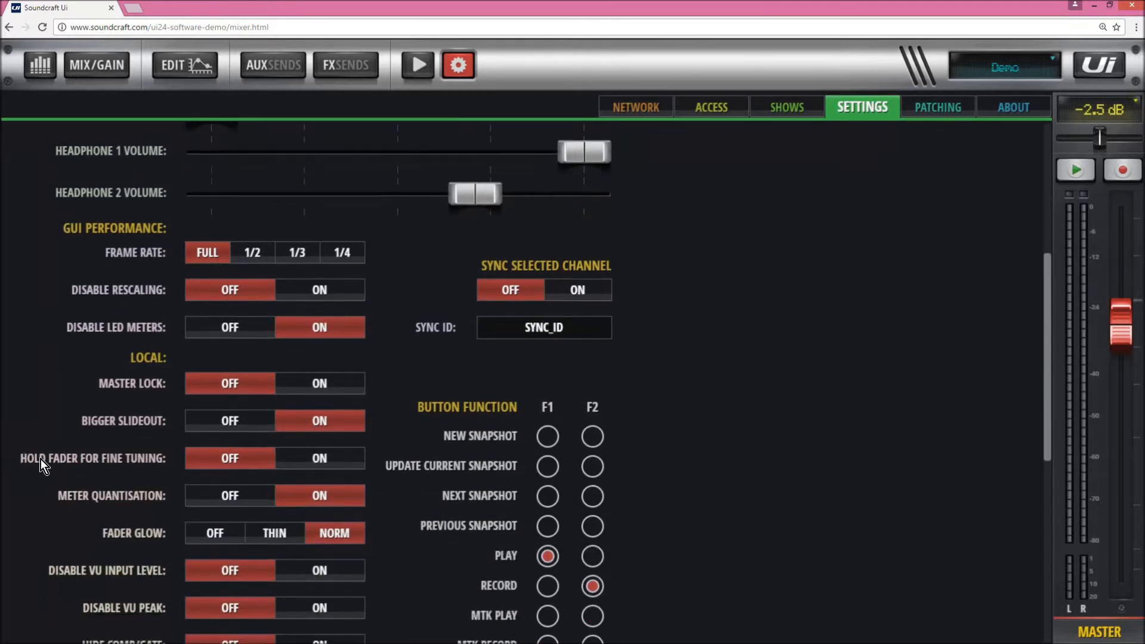
scroll("down", 3)
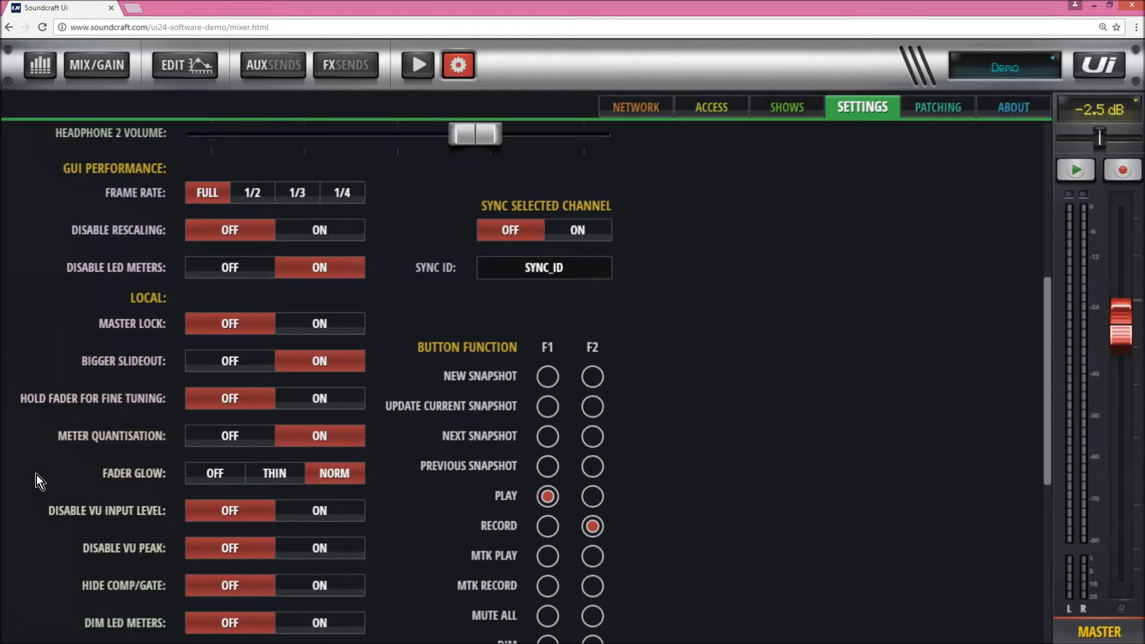
scroll("down", 3)
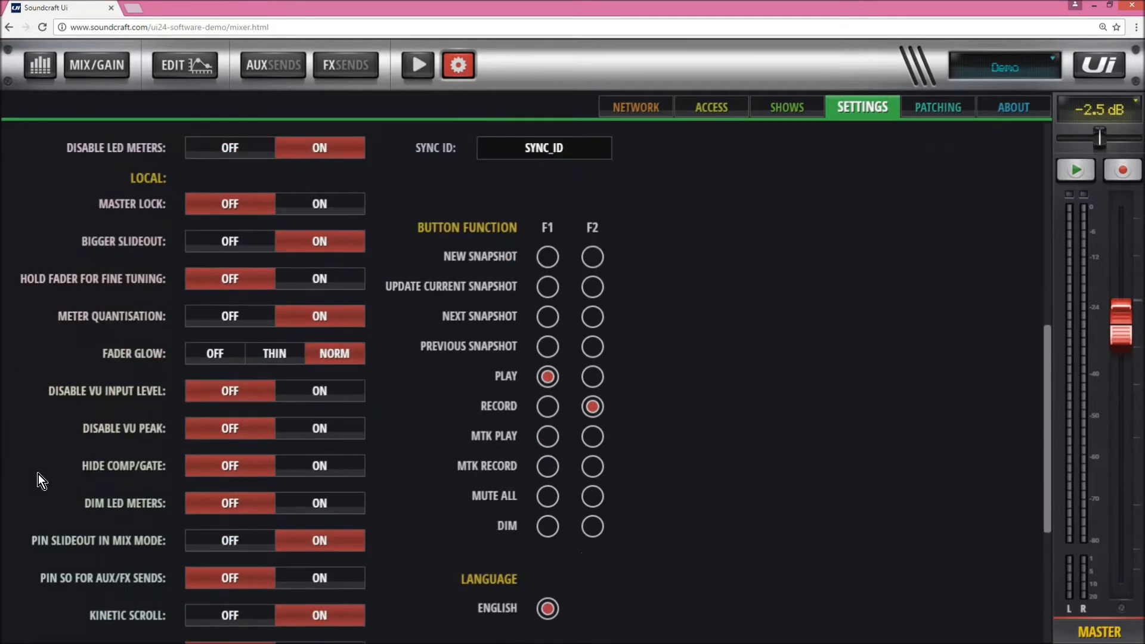
scroll("down", 3)
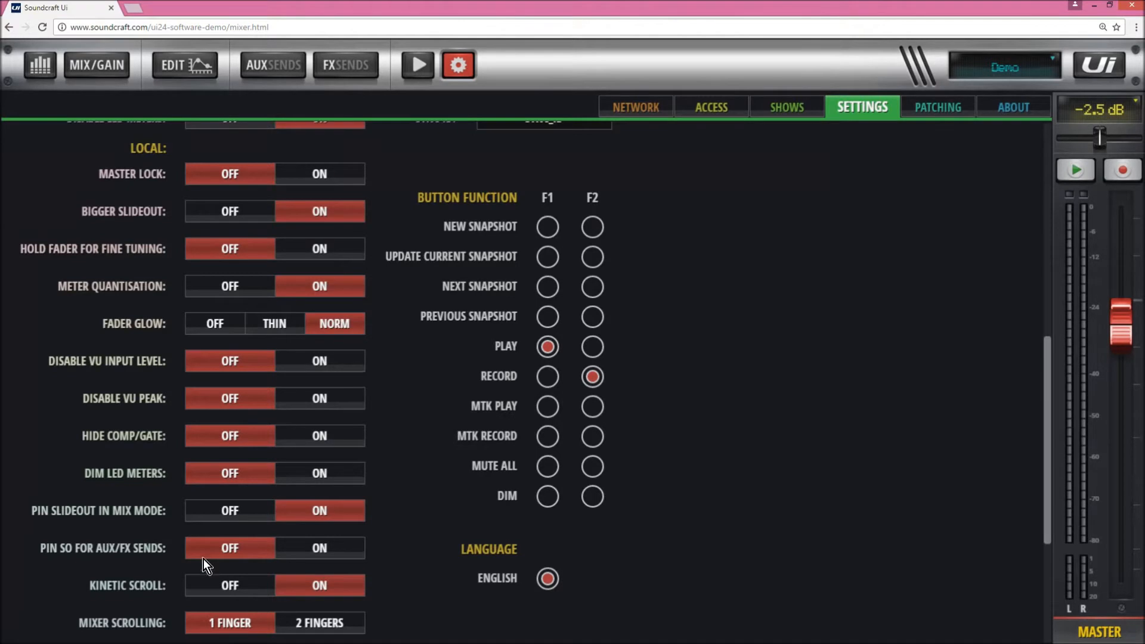
Step: Go back to MIX/GAIN and show the mute groups, then the view groups, in the side panel
left_click(96, 65)
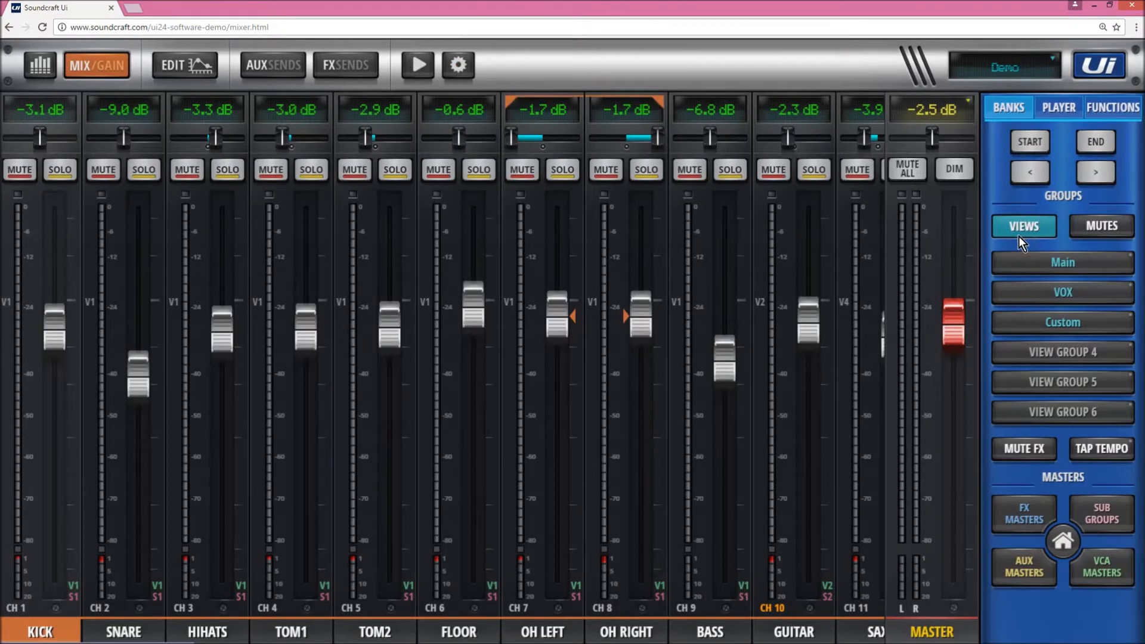
left_click(1100, 225)
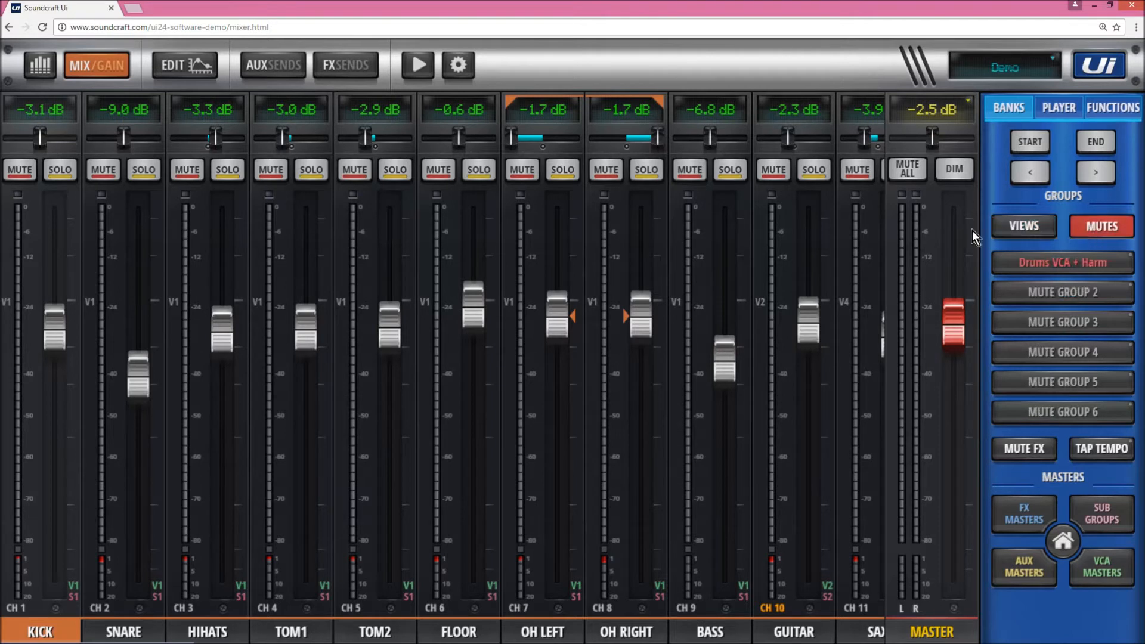
left_click(1024, 227)
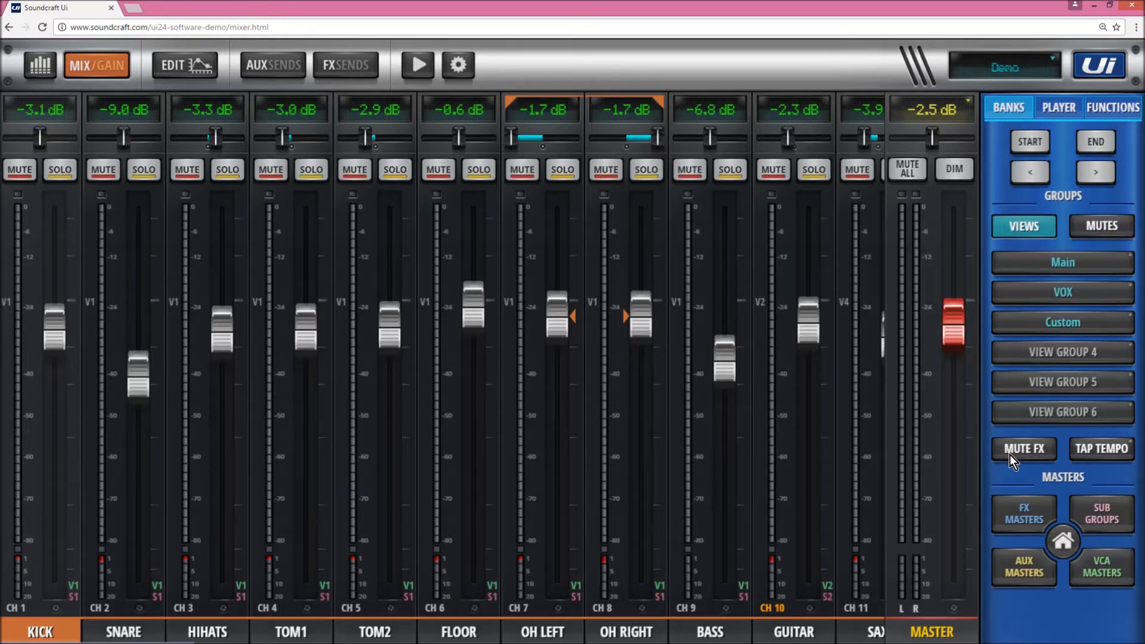
mouse_move(1102, 460)
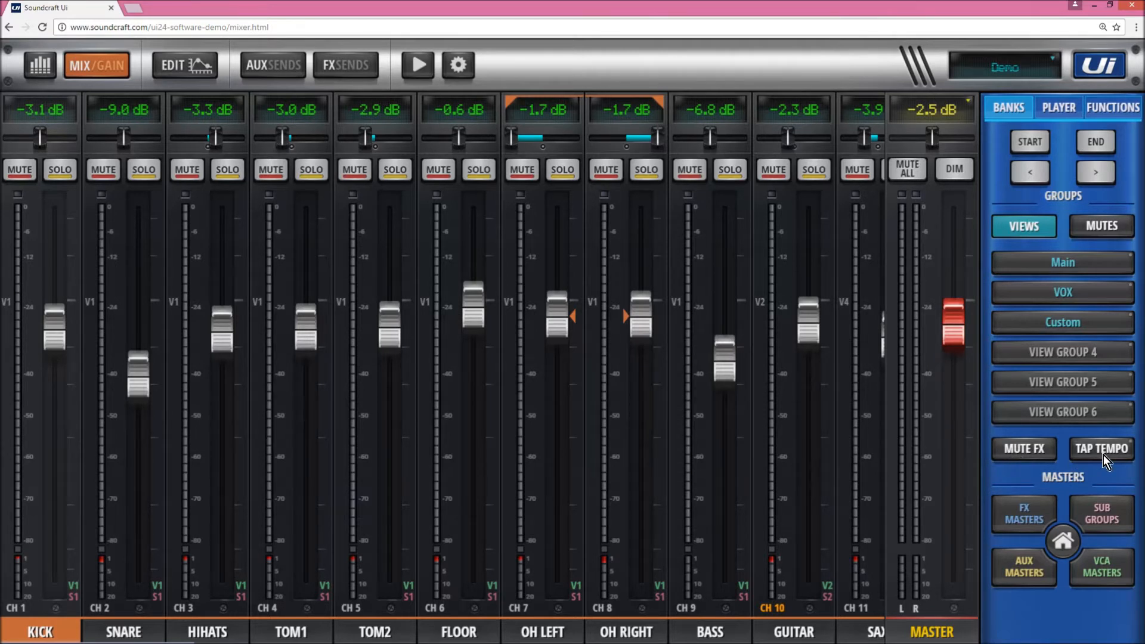
mouse_move(1030, 518)
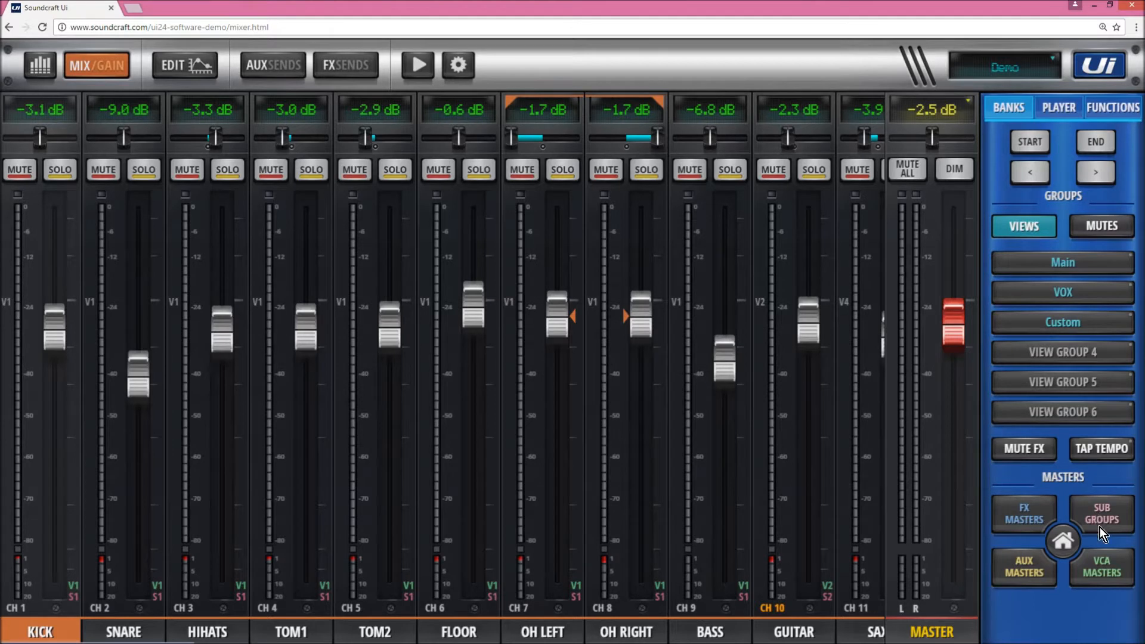
mouse_move(1014, 573)
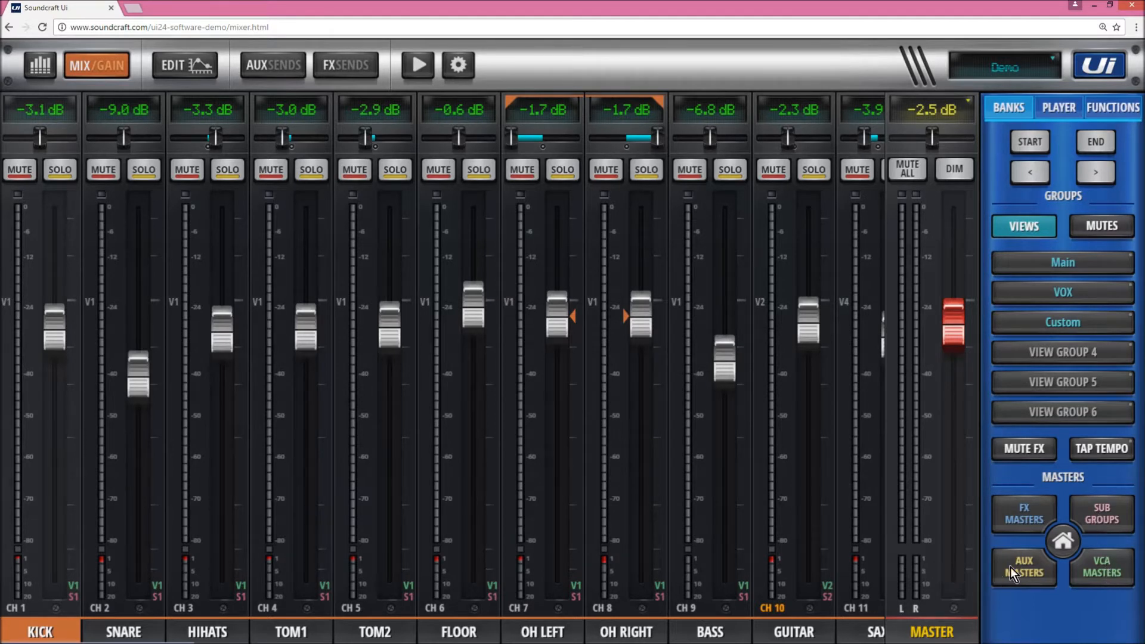
mouse_move(1057, 546)
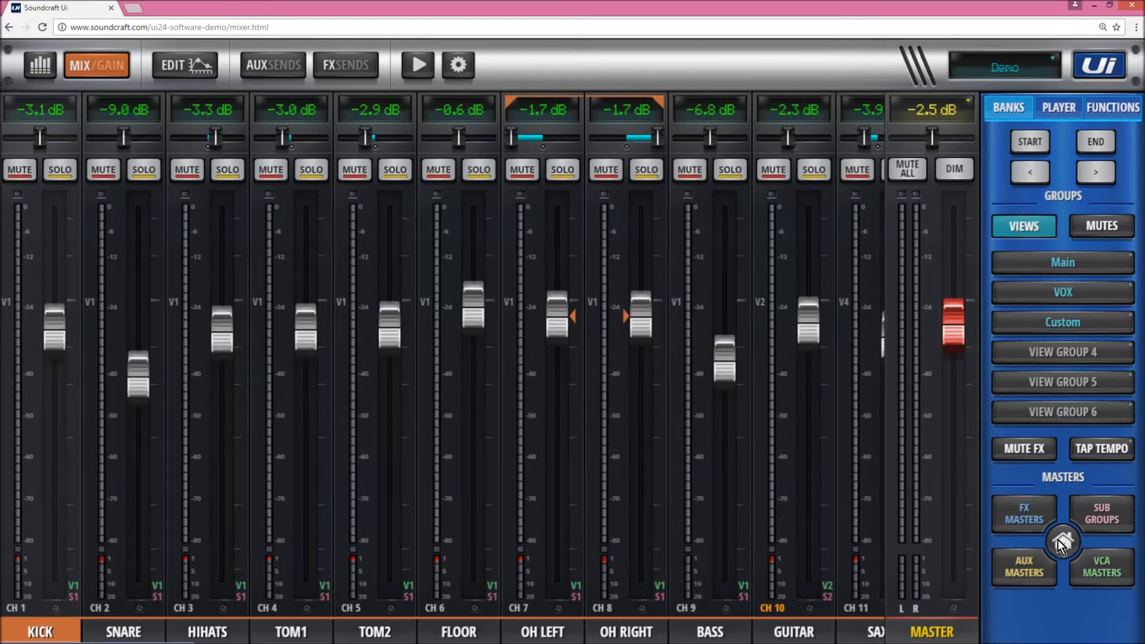
left_click(1023, 513)
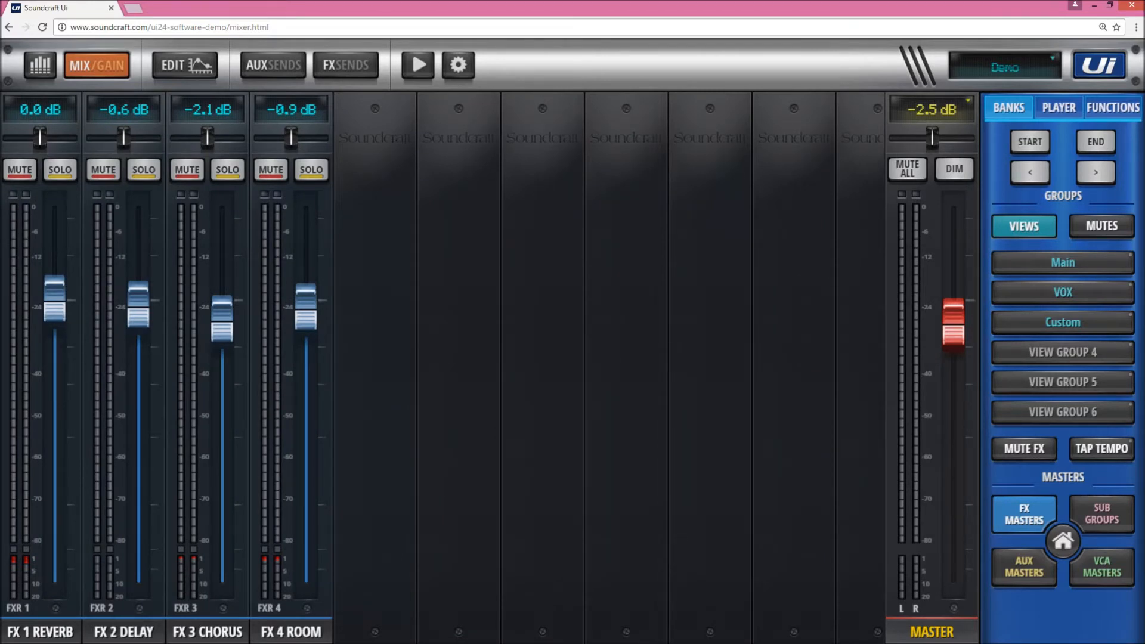
left_click(1100, 514)
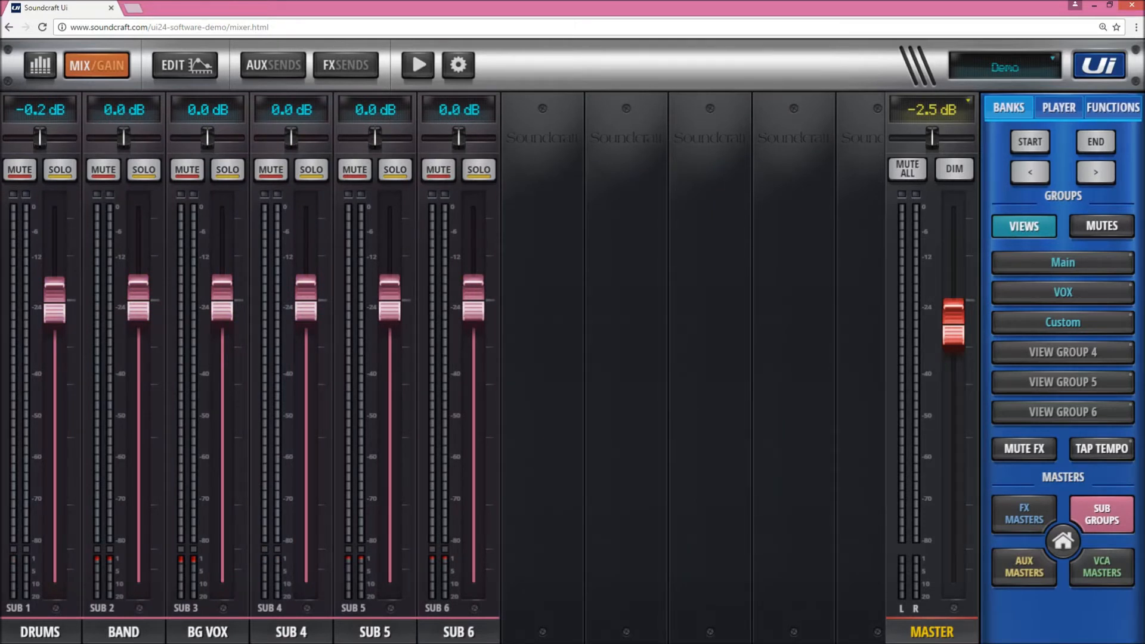
left_click(1024, 566)
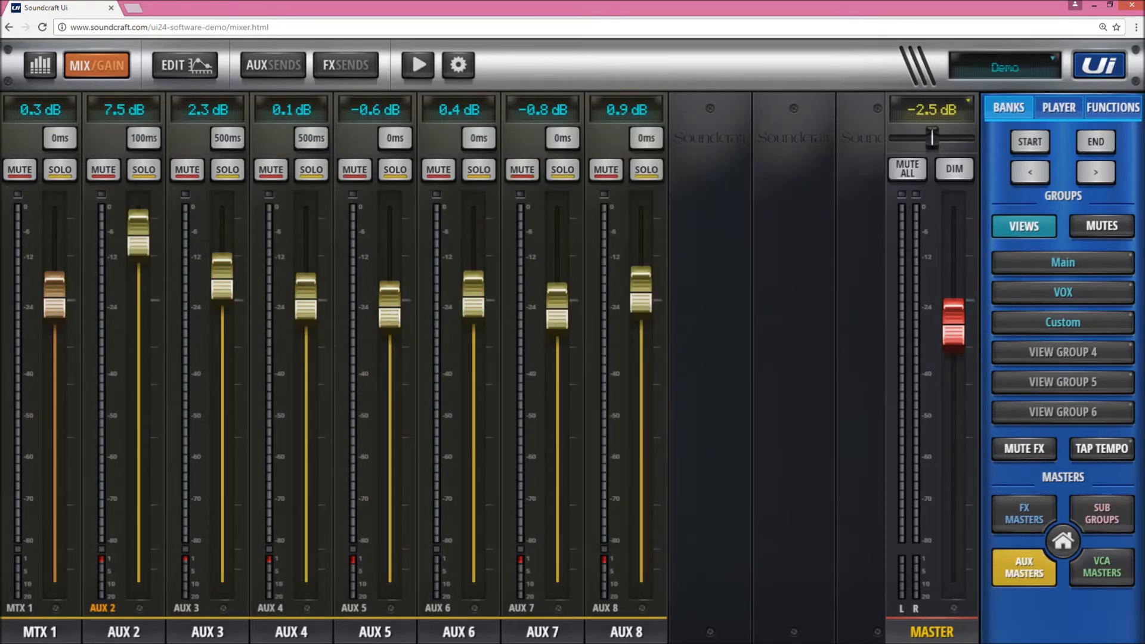
left_click(1100, 567)
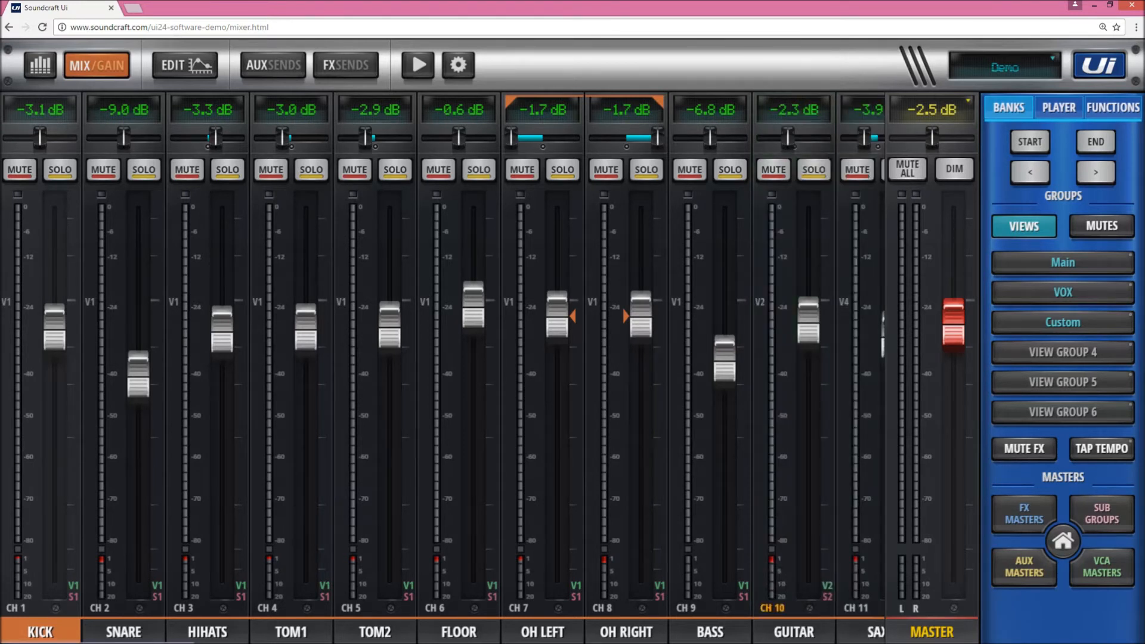
left_click(1100, 567)
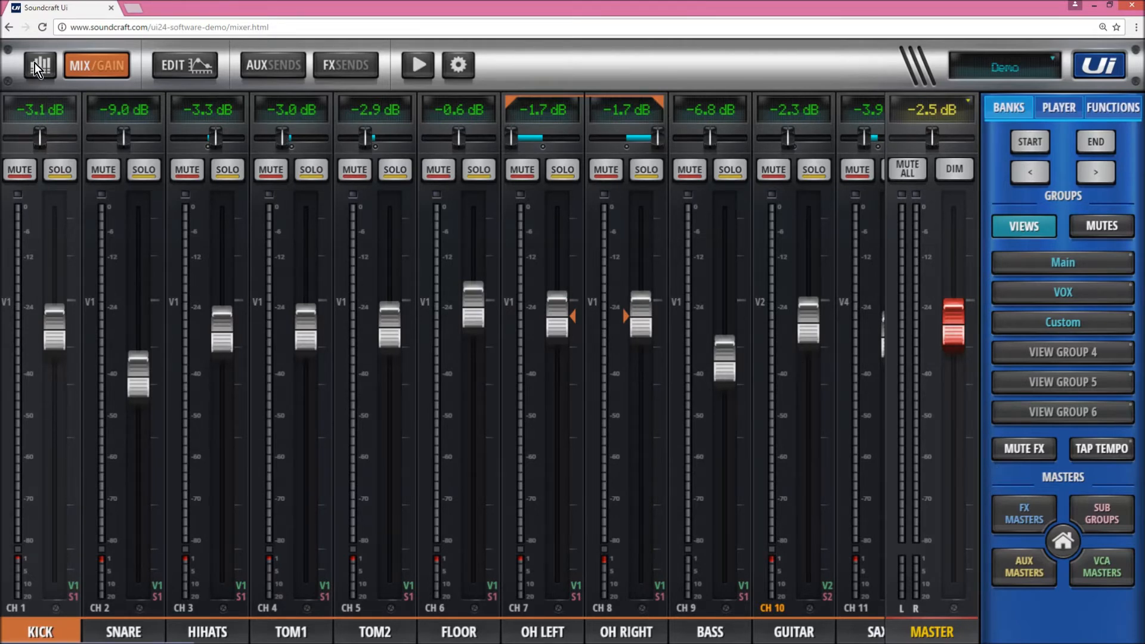
Step: Review the MUTES, SUBS and VCA assignments, including DRUMS, then return to the VCA masters
left_click(39, 65)
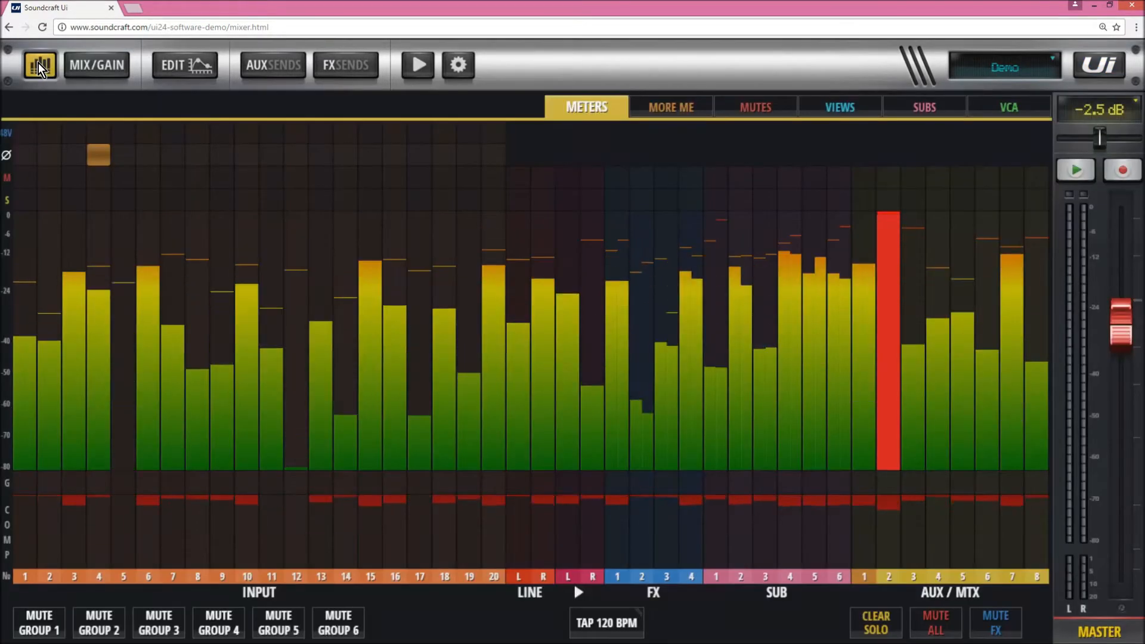
left_click(755, 108)
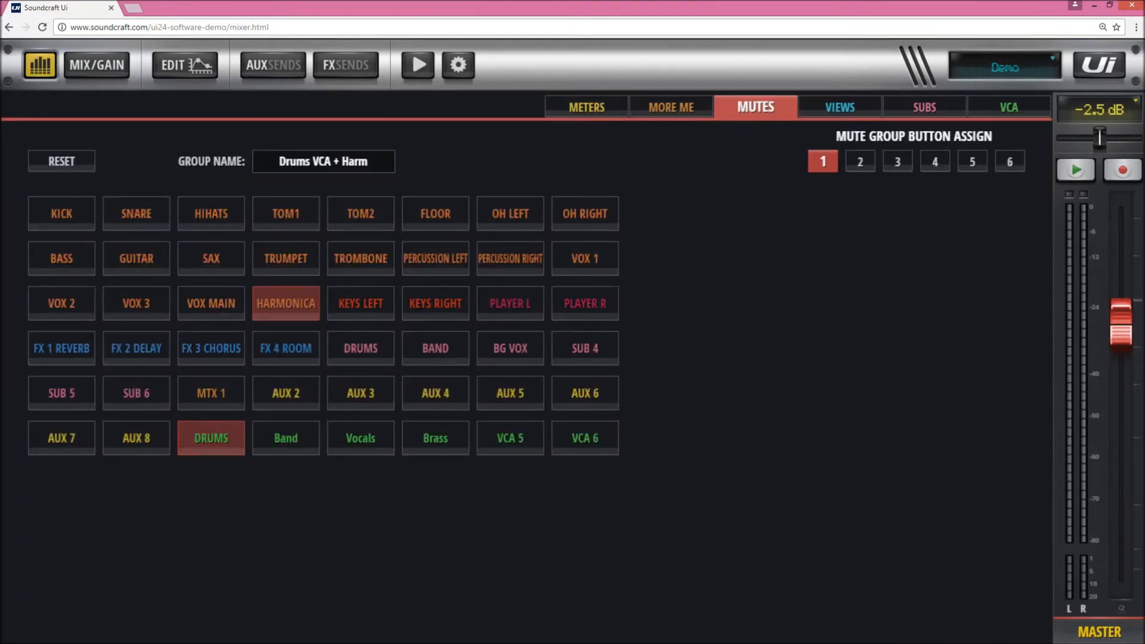
left_click(859, 160)
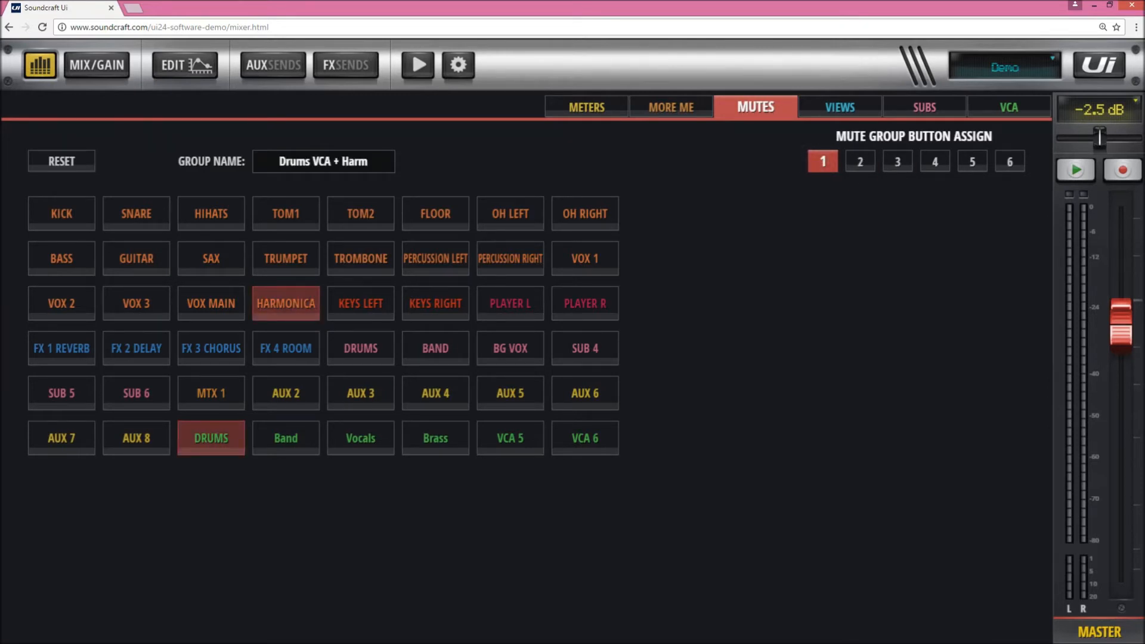
left_click(924, 108)
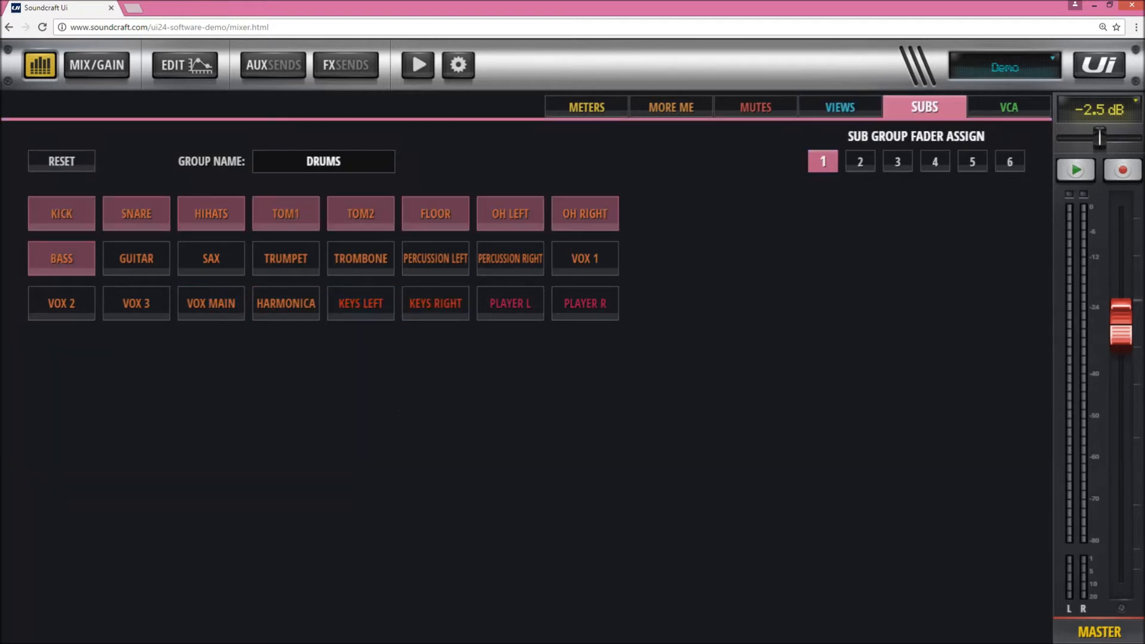
left_click(1009, 107)
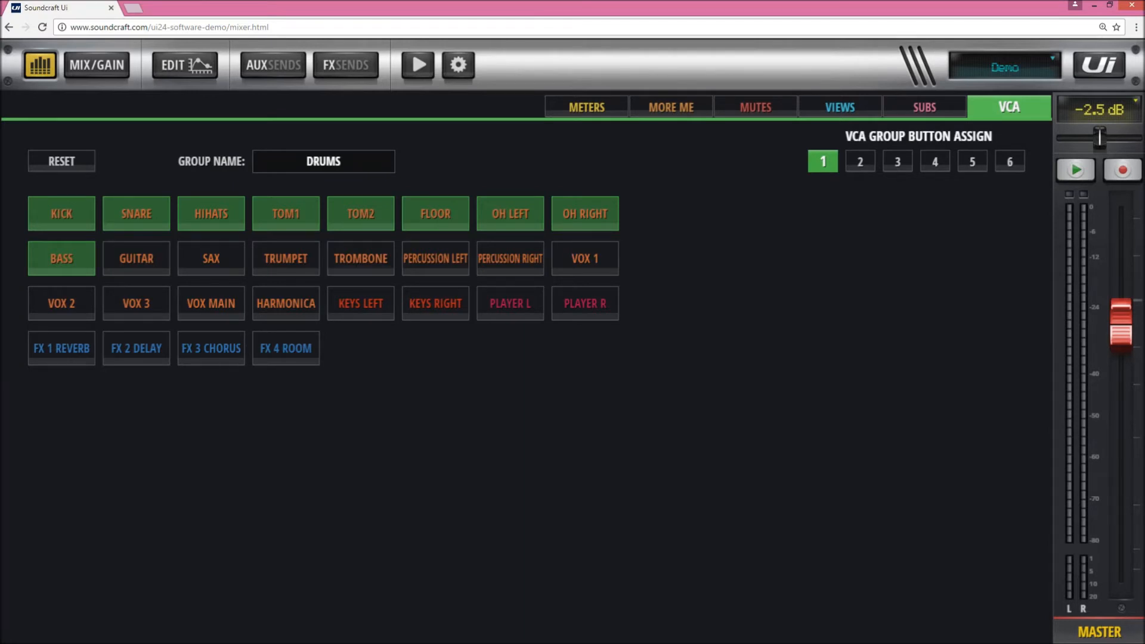
left_click(96, 65)
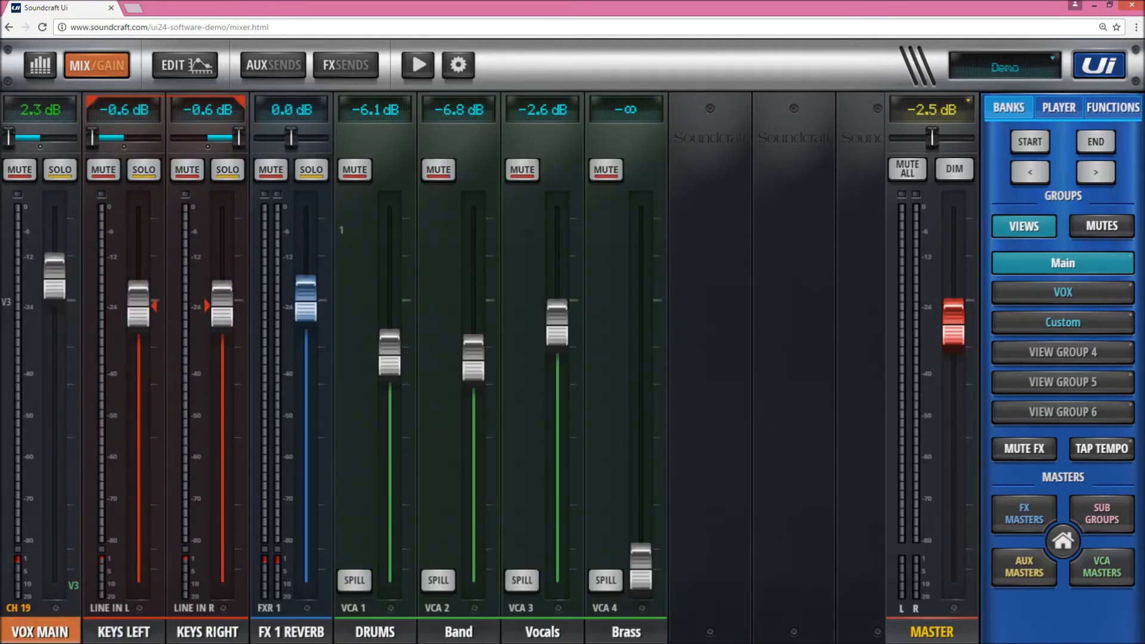
Step: Lower the VOX MAIN fader from 2.3 dB to 1.2 dB
left_click_drag(52, 274, 53, 285)
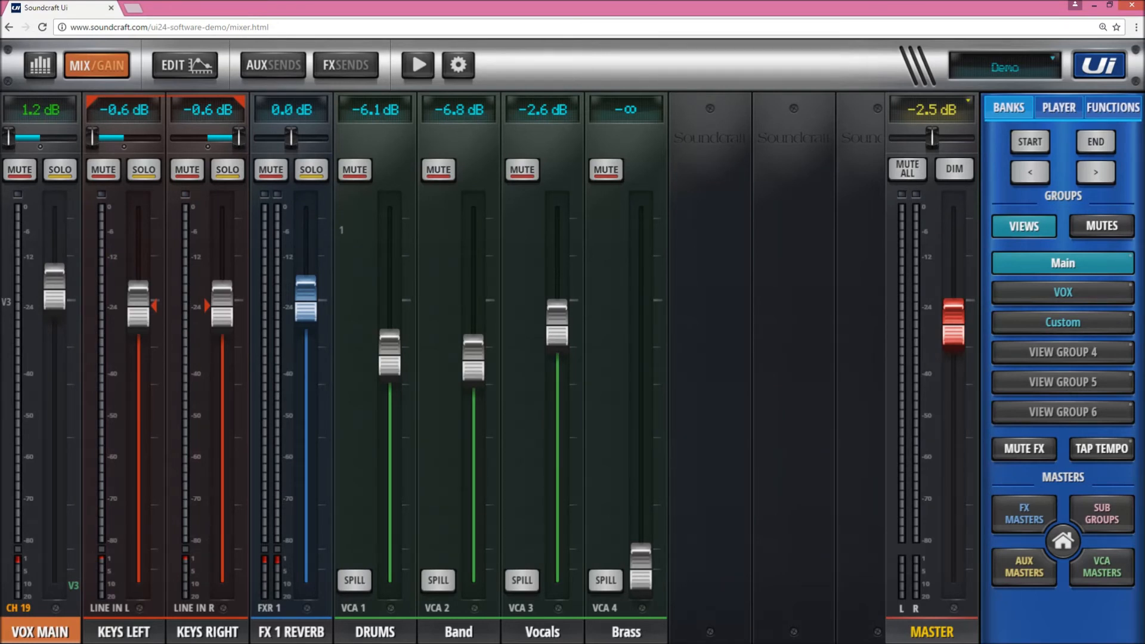
Step: Browse the VOX and Custom views, raise Brass VCA to -9.2 dB, then show Main
left_click(1061, 293)
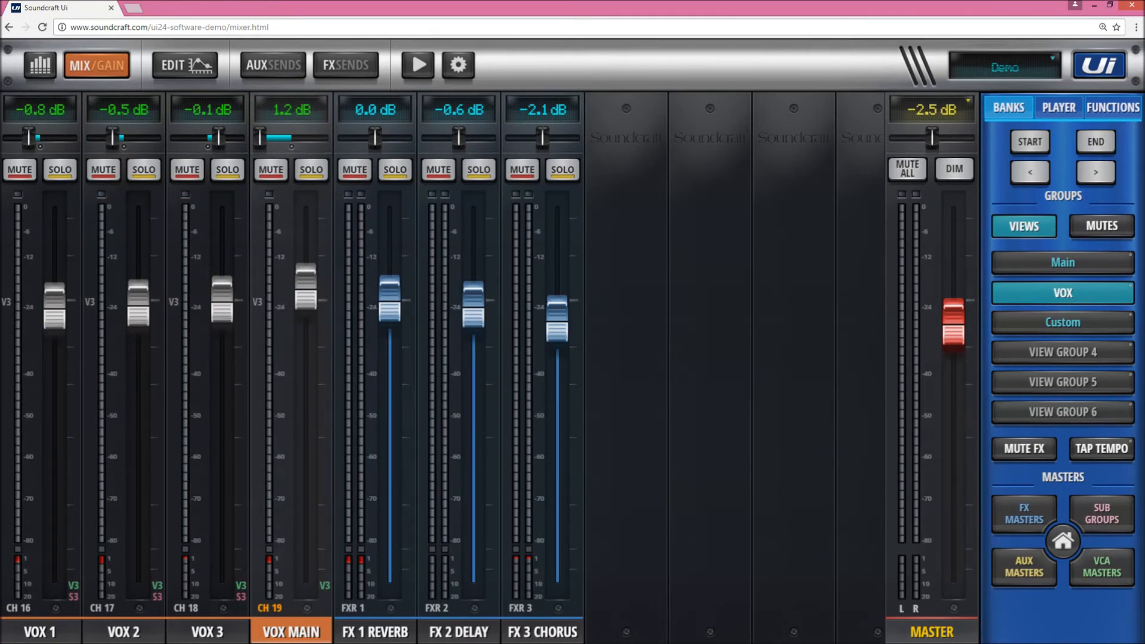
left_click(1062, 322)
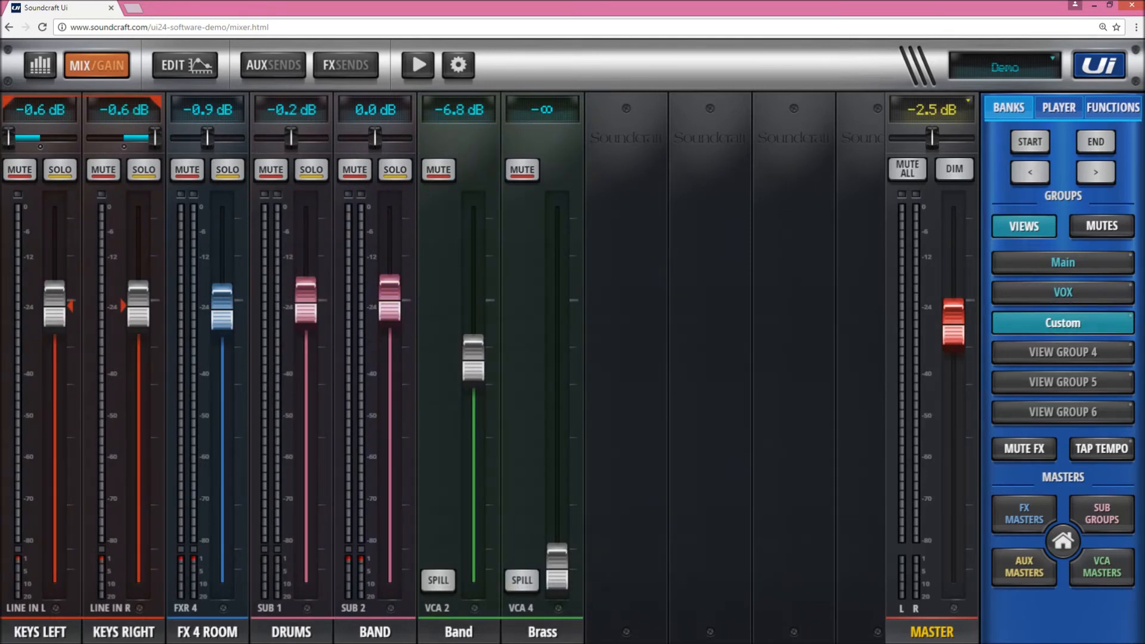
left_click_drag(559, 570, 557, 368)
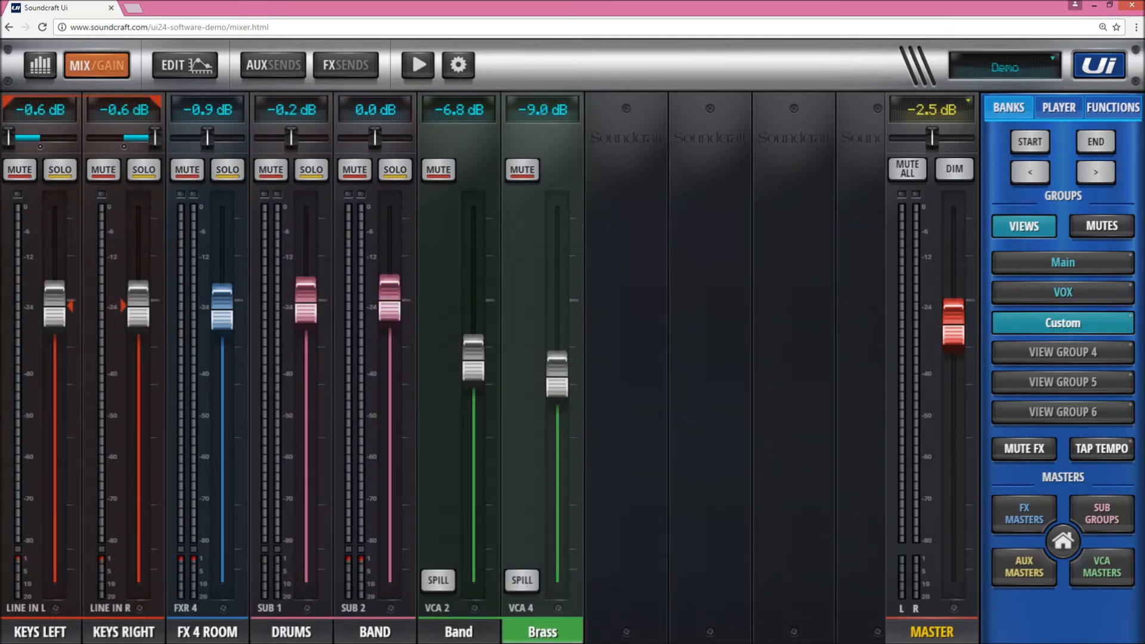
left_click(1061, 263)
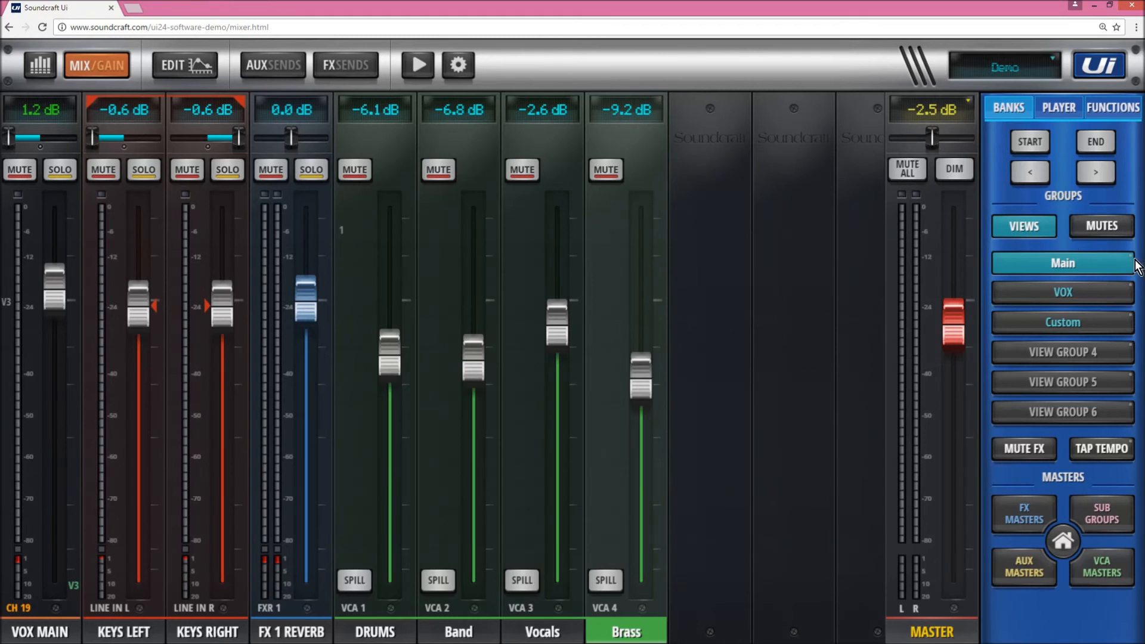
mouse_move(1094, 277)
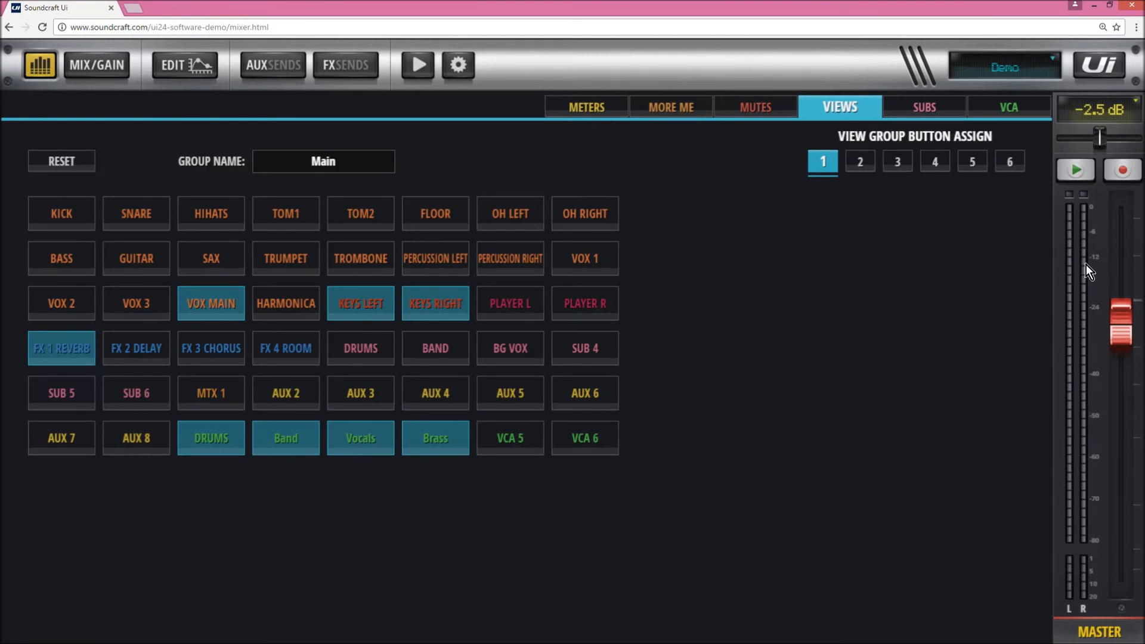
mouse_move(990, 117)
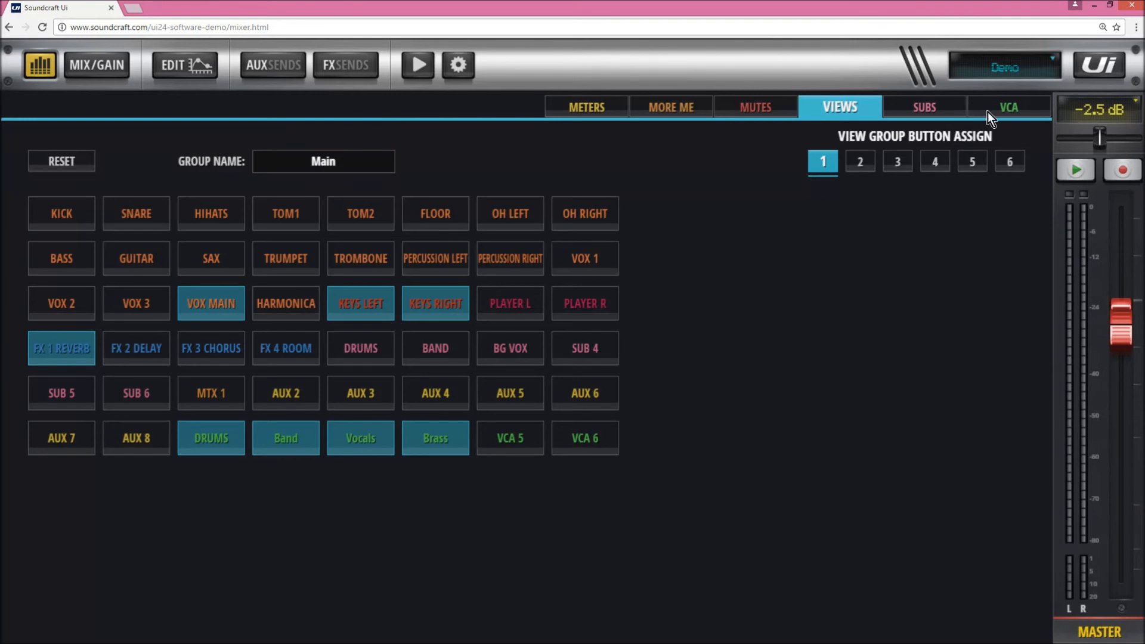
mouse_move(139, 55)
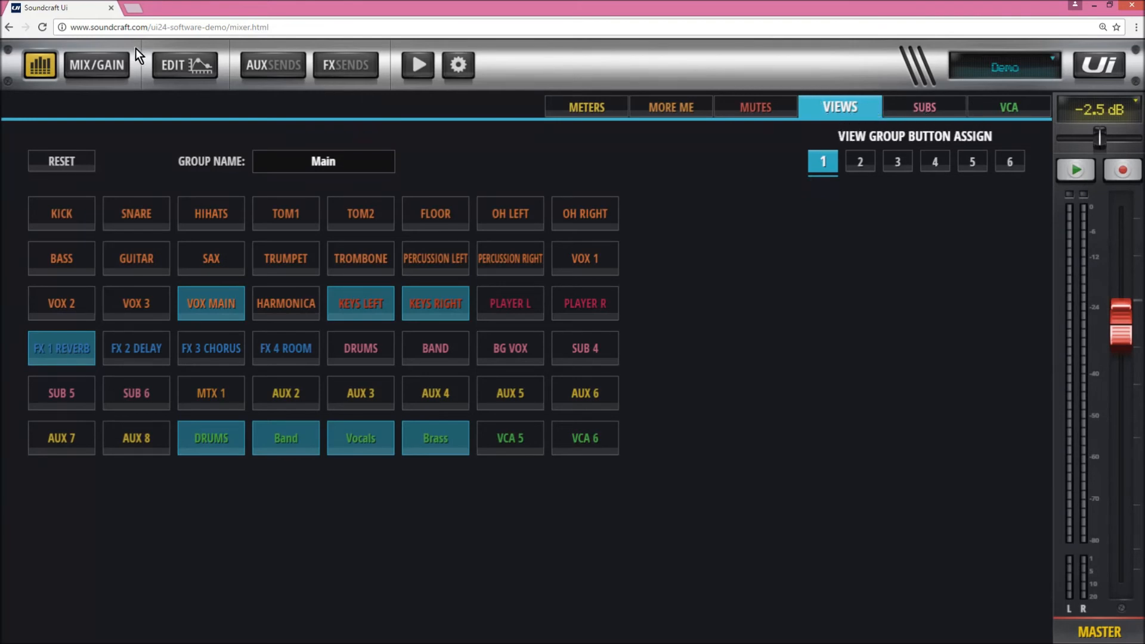
left_click(97, 65)
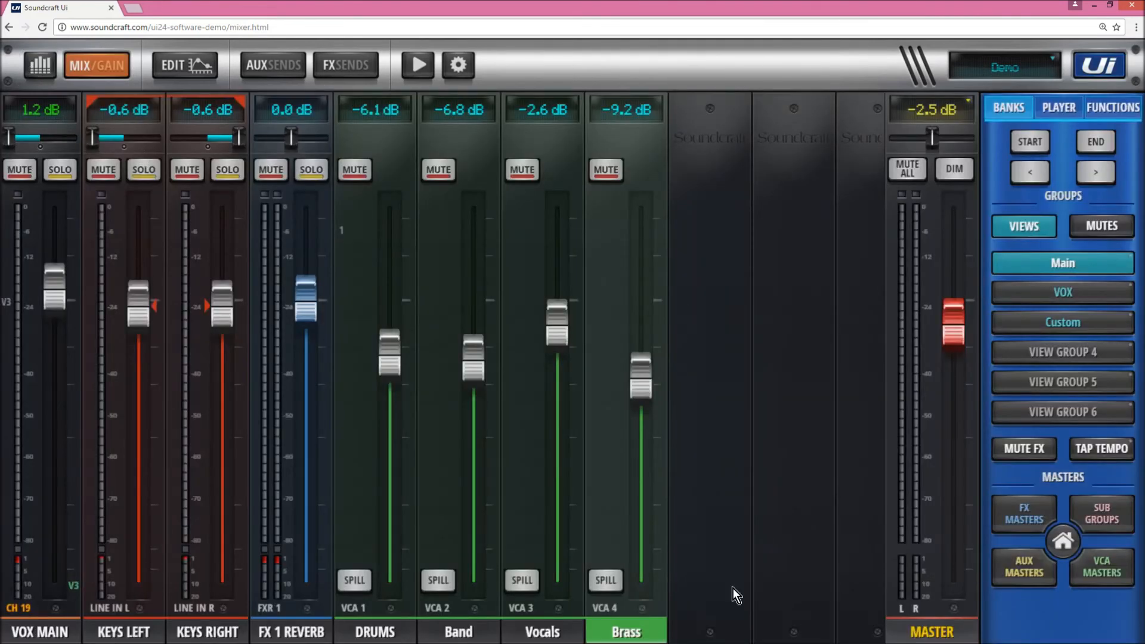
mouse_move(687, 234)
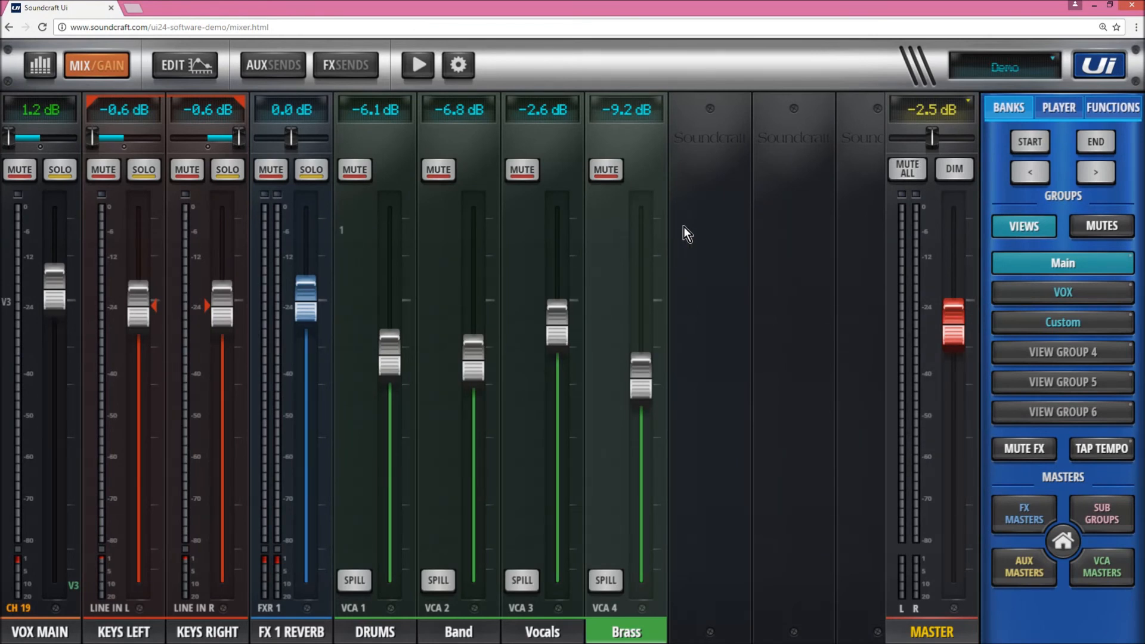
Step: Show the mute groups, visit the Brass EDIT and FX 1 Reverb sends pages, then MIX/GAIN
left_click(1101, 226)
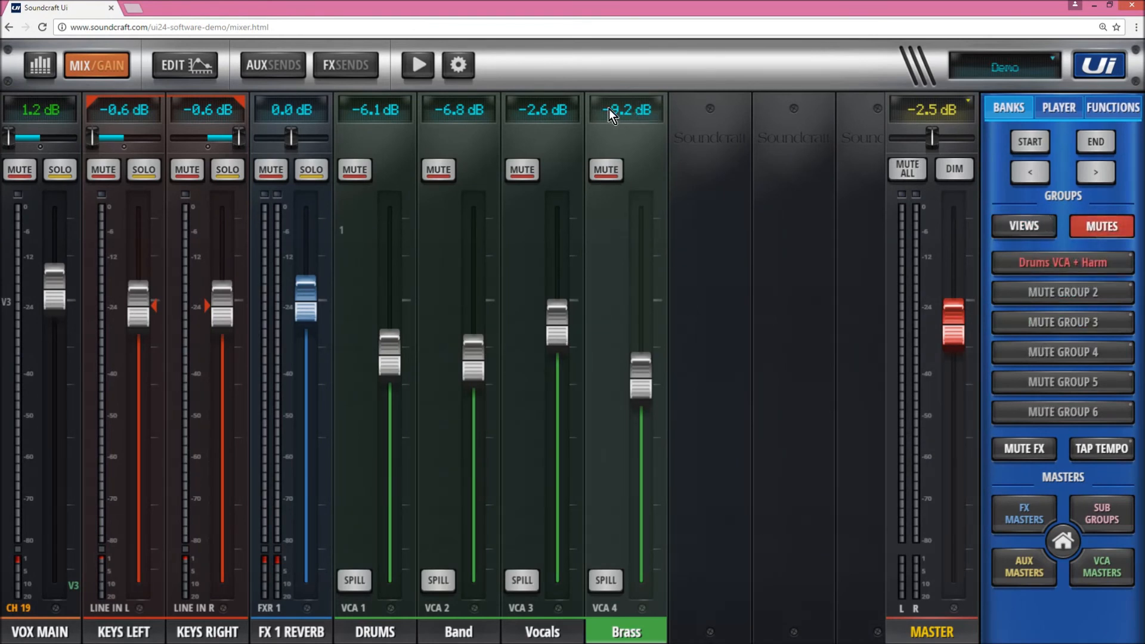
left_click(184, 65)
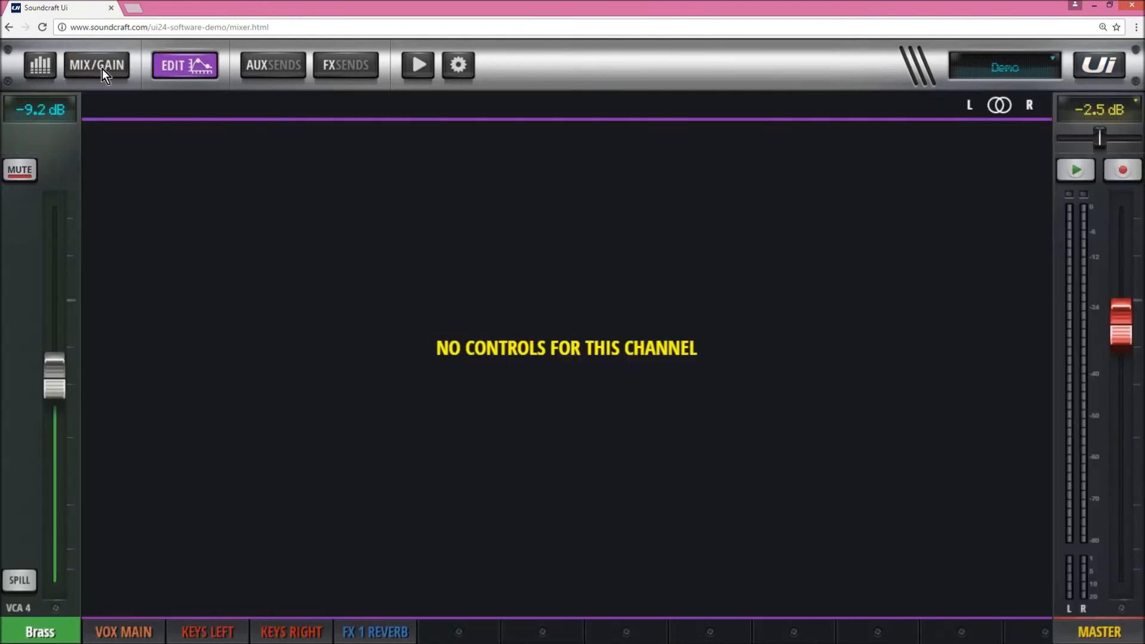
left_click(345, 65)
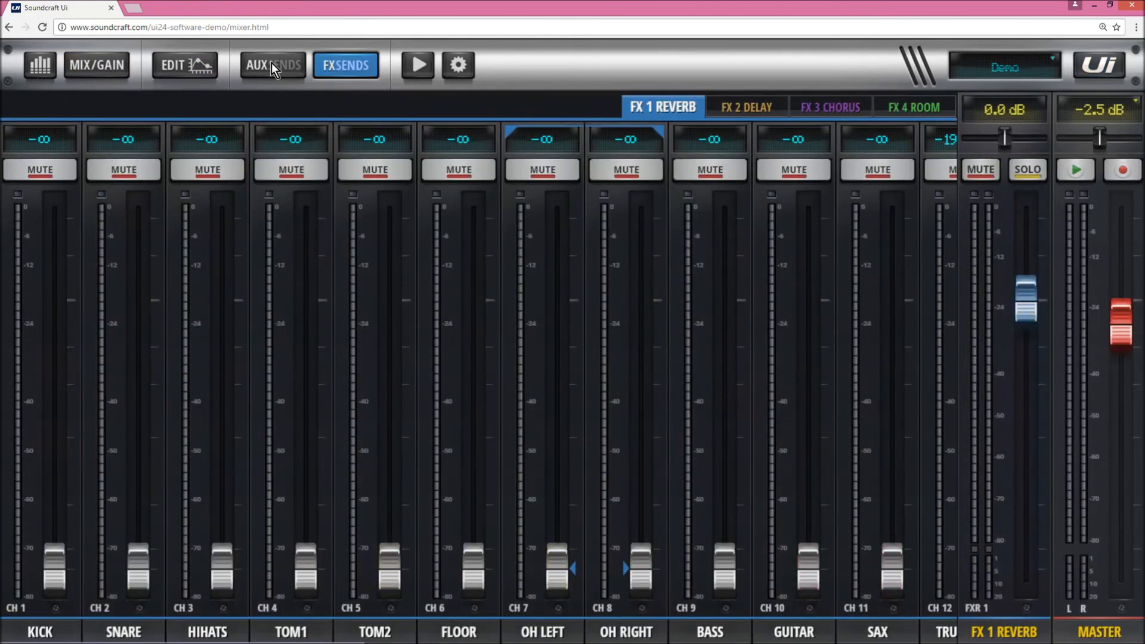
left_click(96, 65)
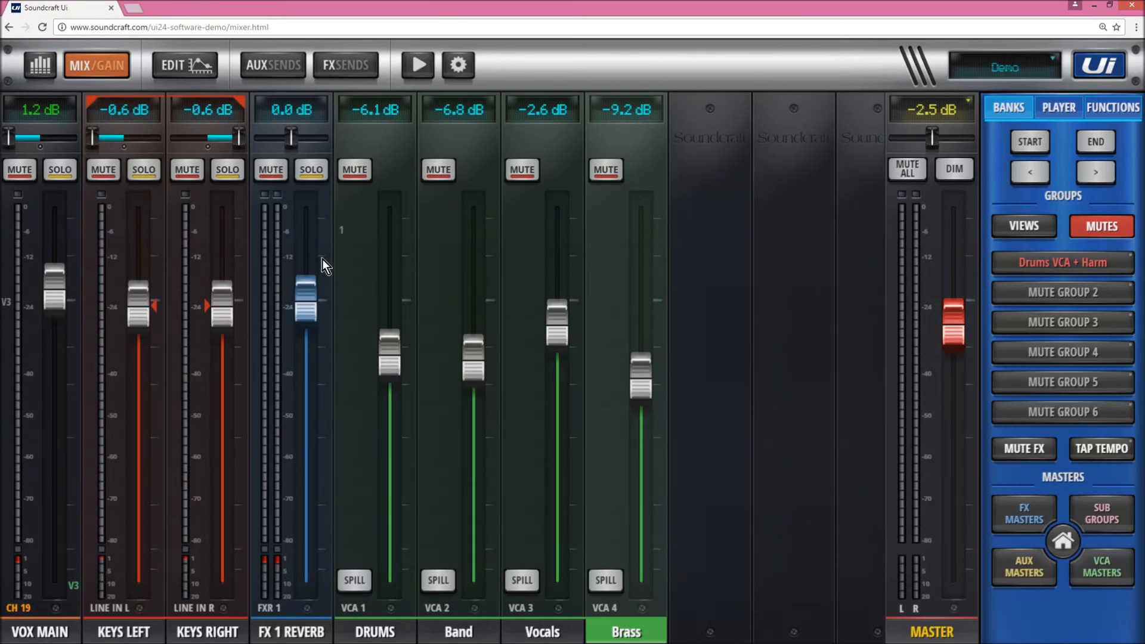
mouse_move(432, 263)
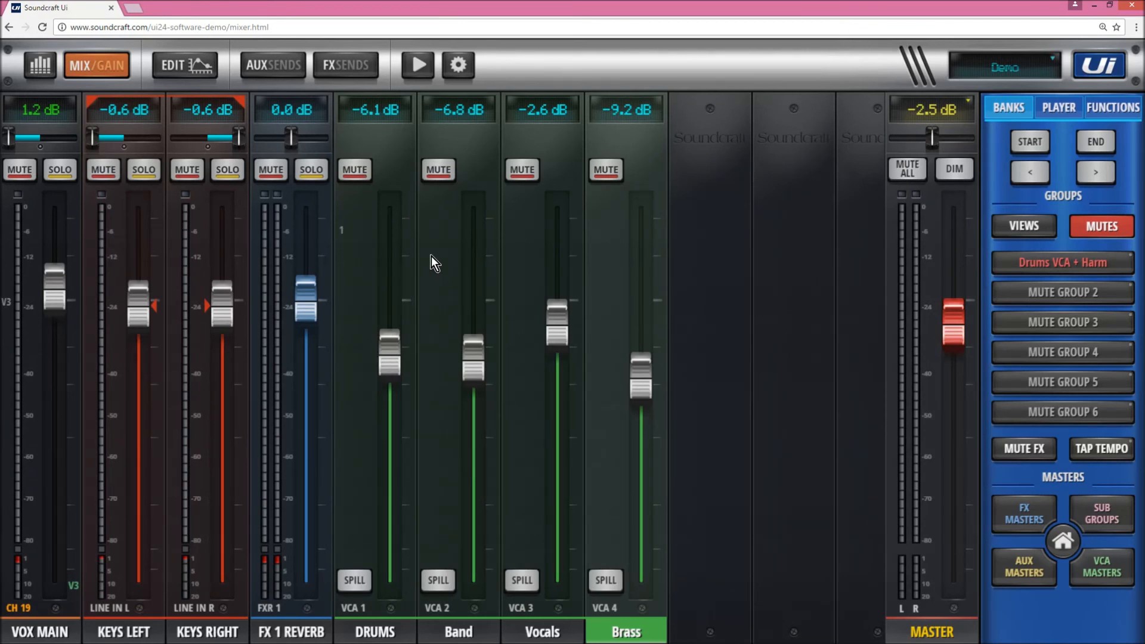
mouse_move(1046, 237)
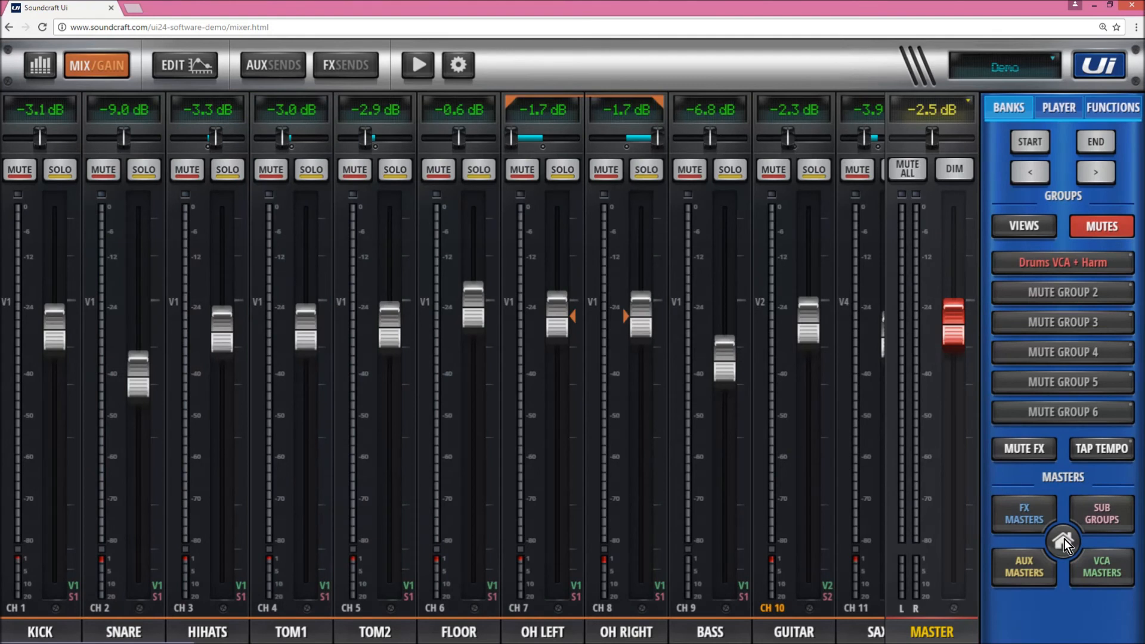
Step: Jump back to the home bank of Kick through Sax channels
left_click(1023, 225)
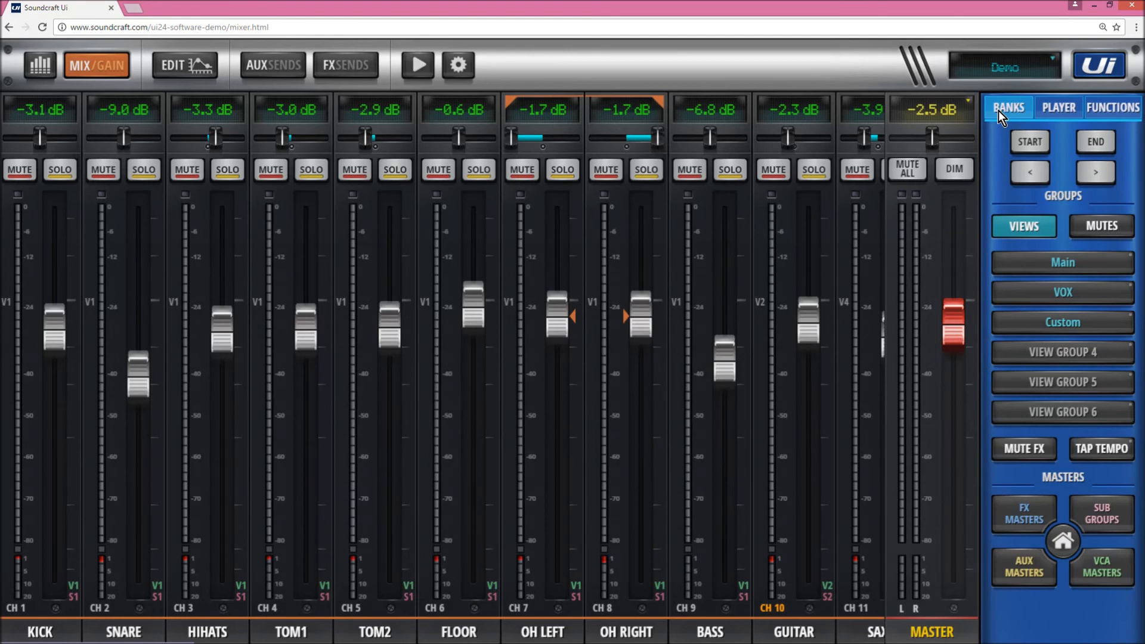
Step: Toggle the BANKS navigation controls in the side panel
left_click(1094, 172)
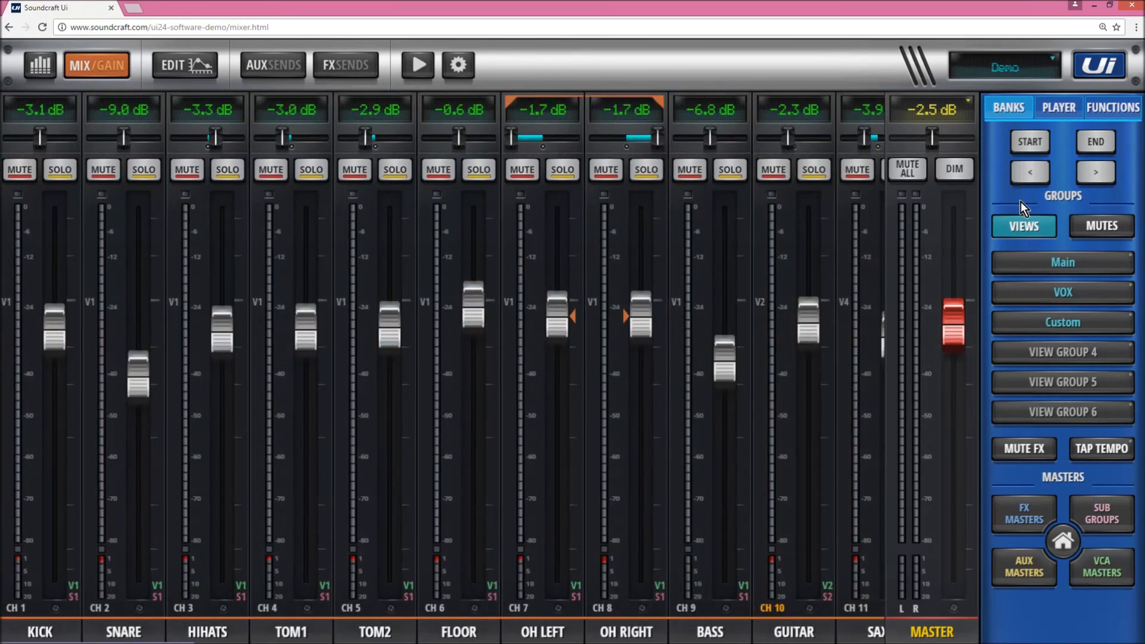
left_click(1094, 171)
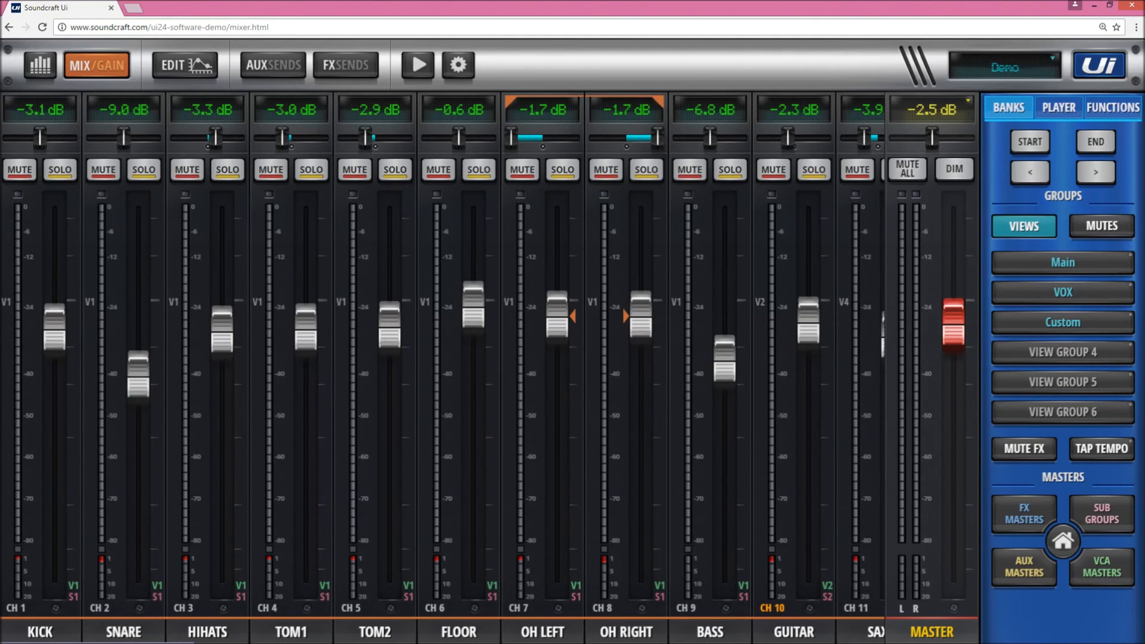
mouse_move(28, 242)
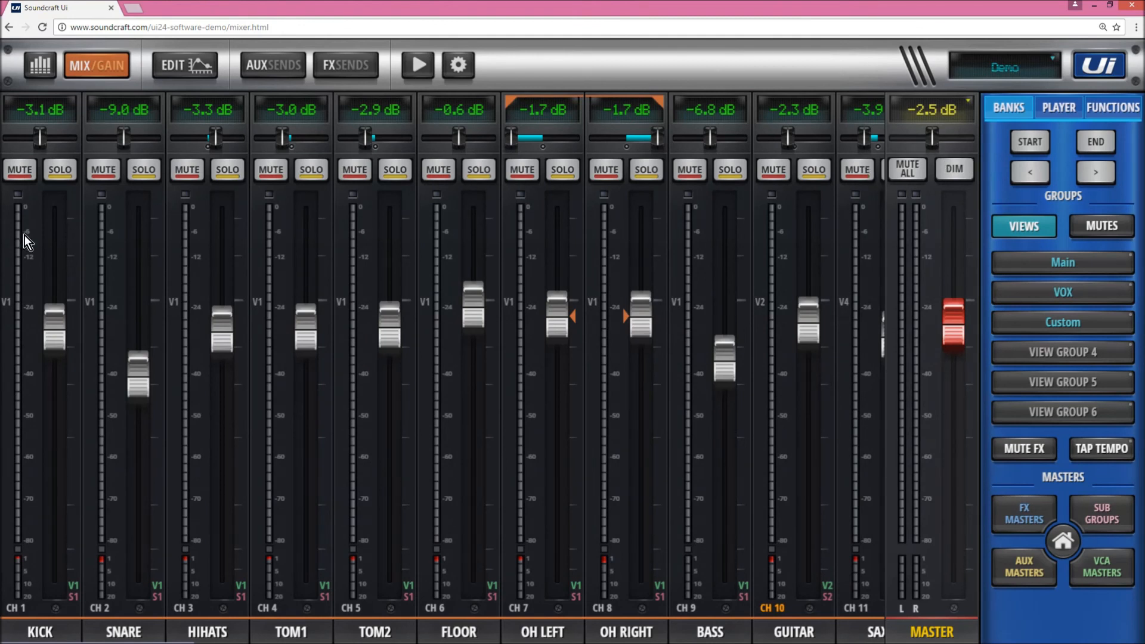
mouse_move(612, 302)
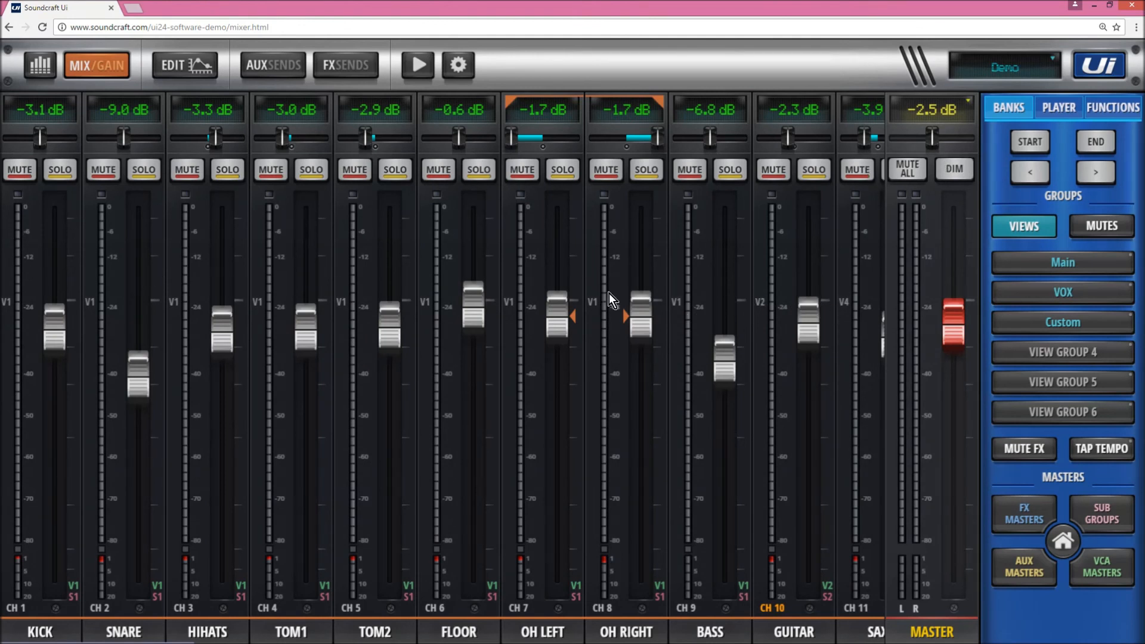
mouse_move(875, 294)
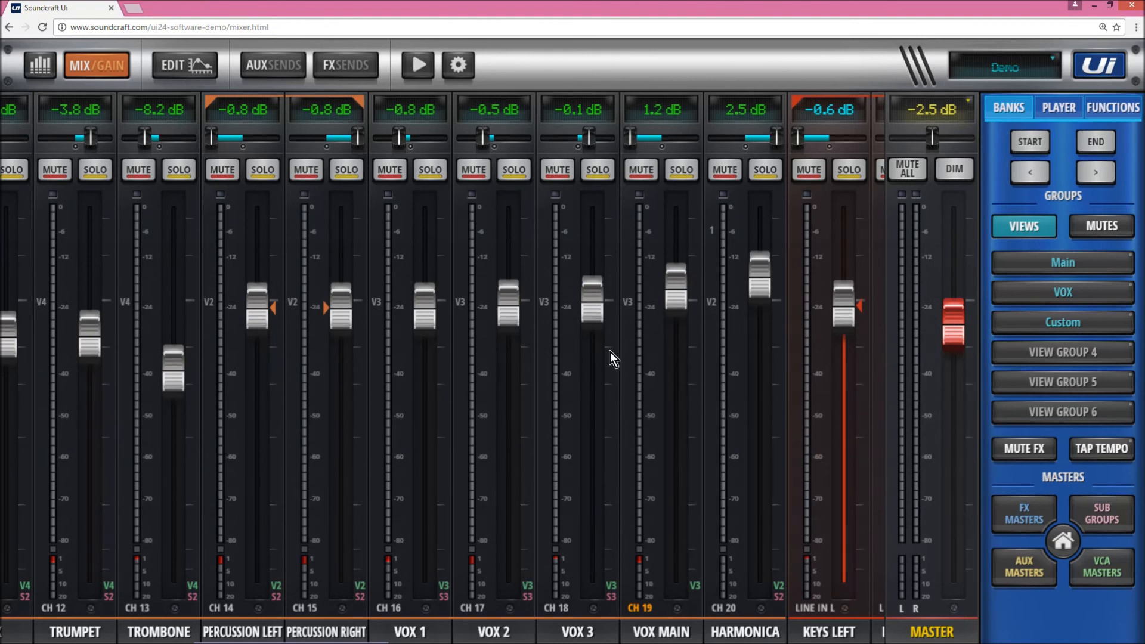
mouse_move(254, 326)
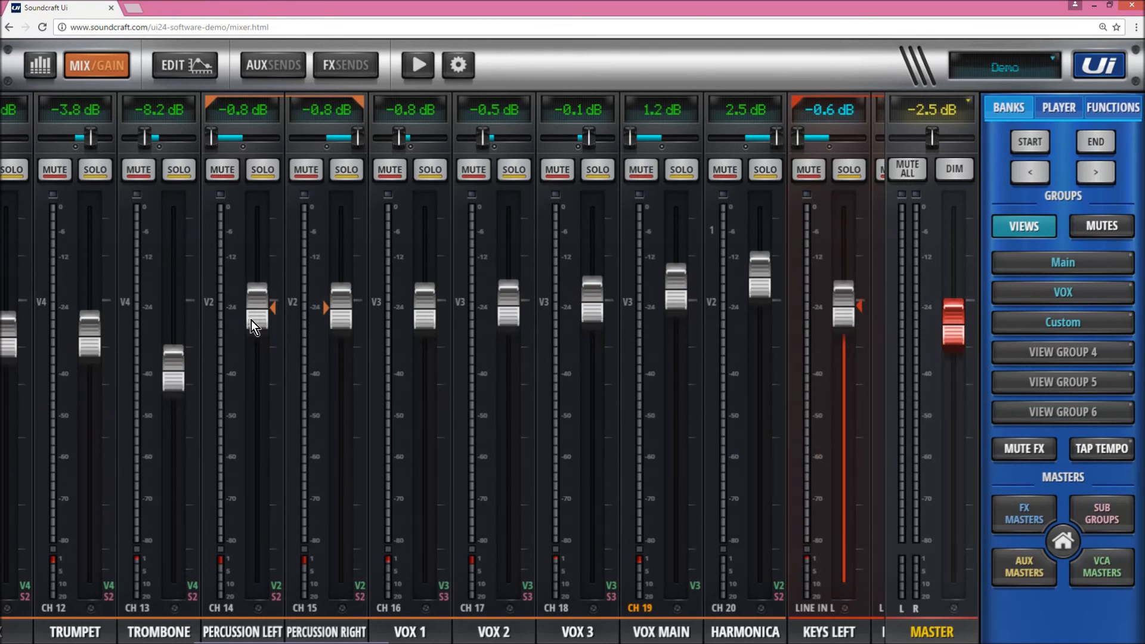